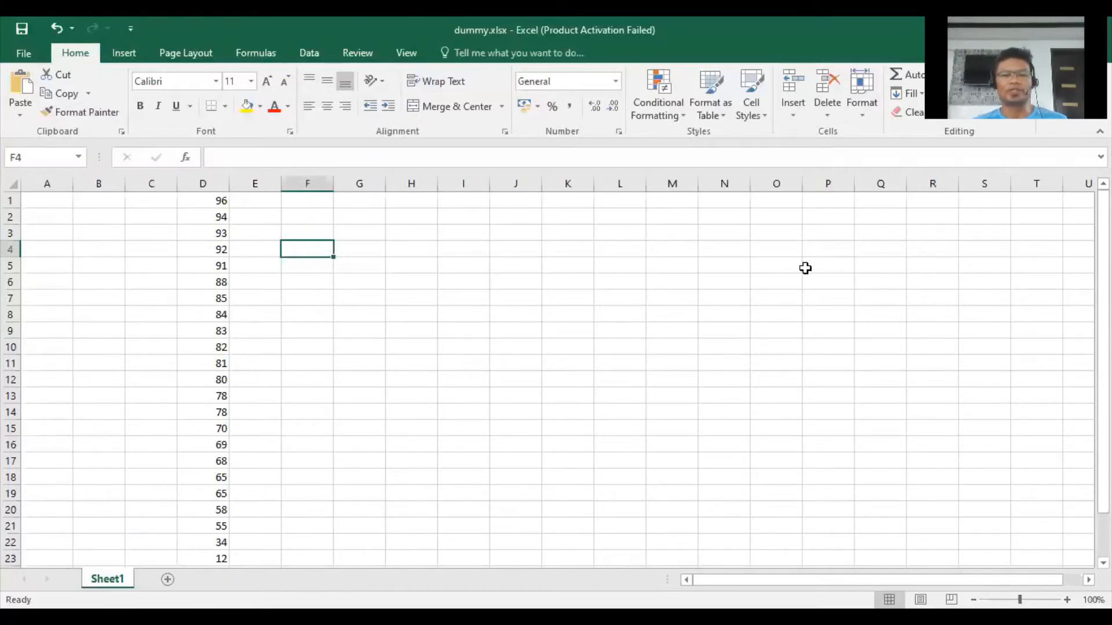
mouse_move(440, 258)
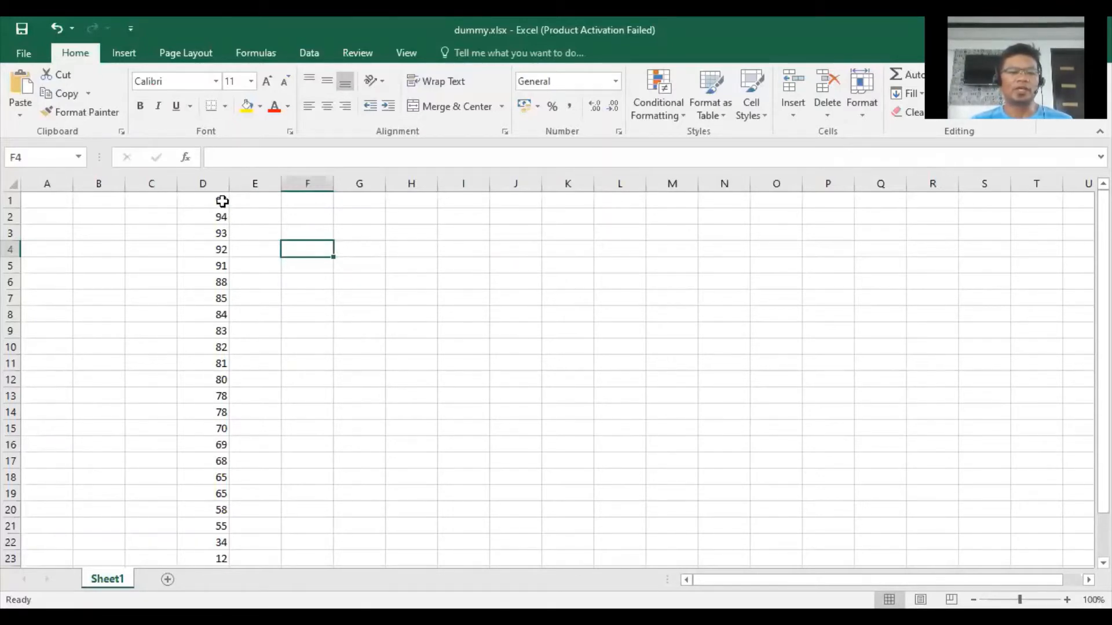
Label F3 'mean' and begin an AVERAGE formula in G3, correcting the misspelled function name.
click(203, 201)
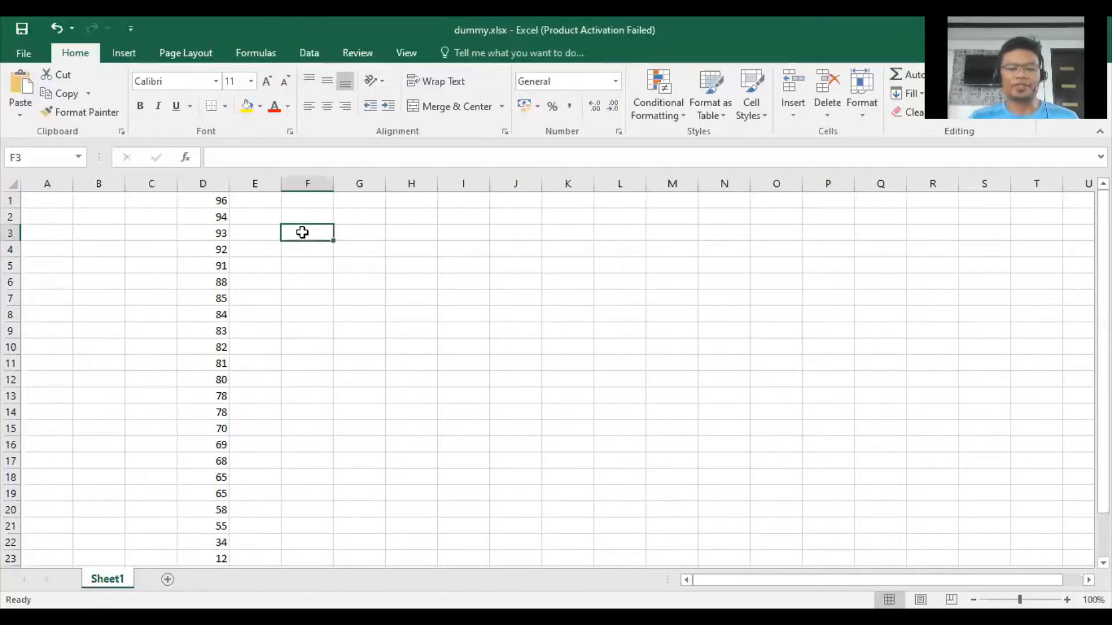
text(mean)
click(359, 232)
text(=)
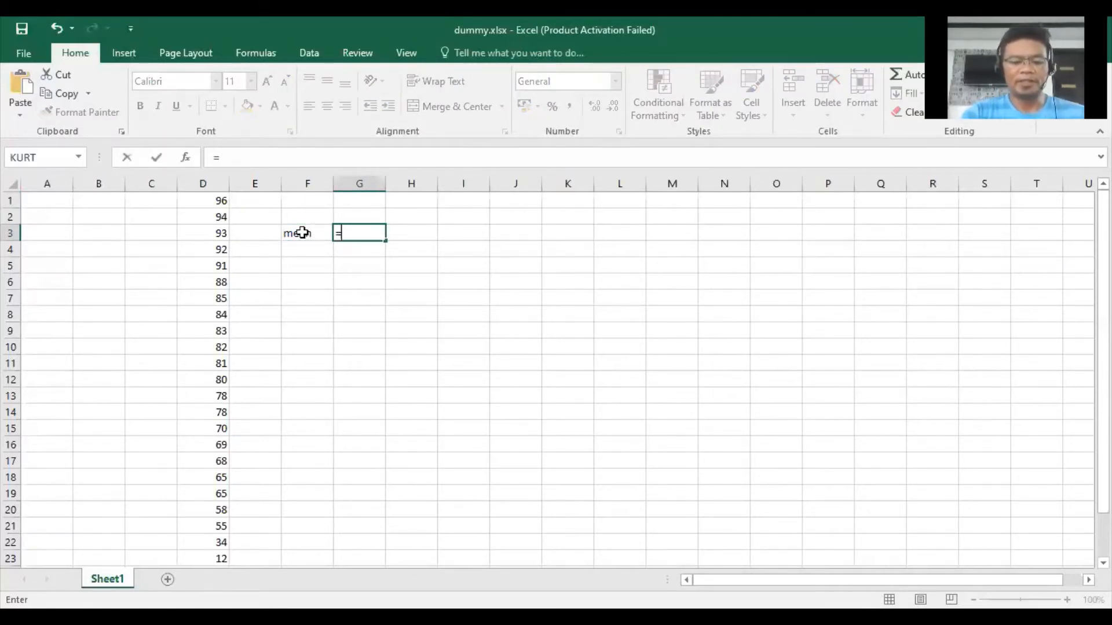
text(a)
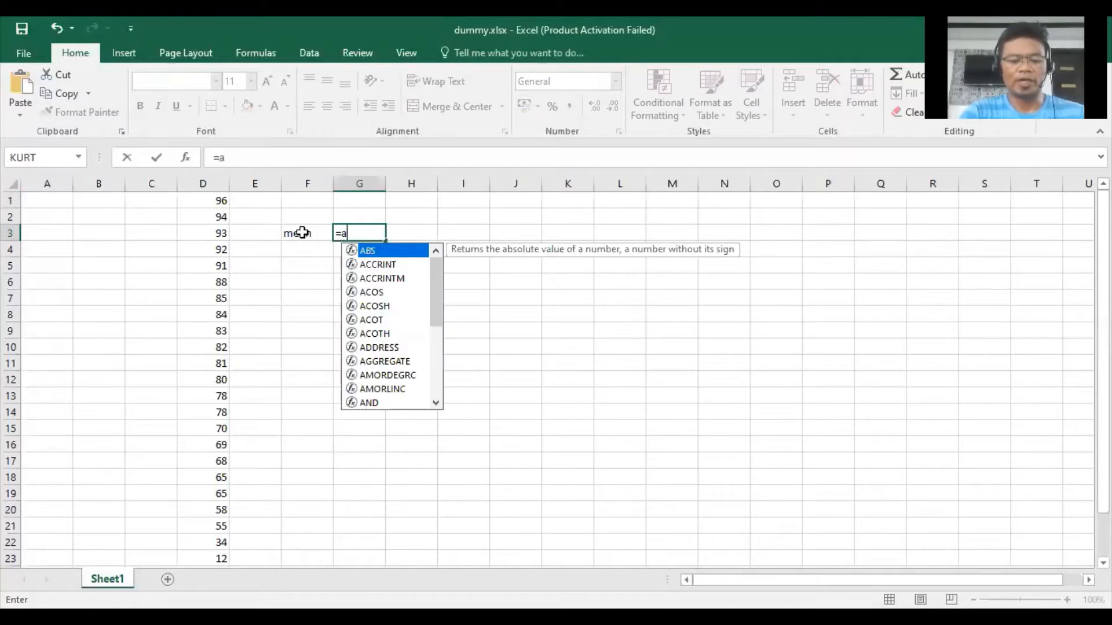
text(vearge)
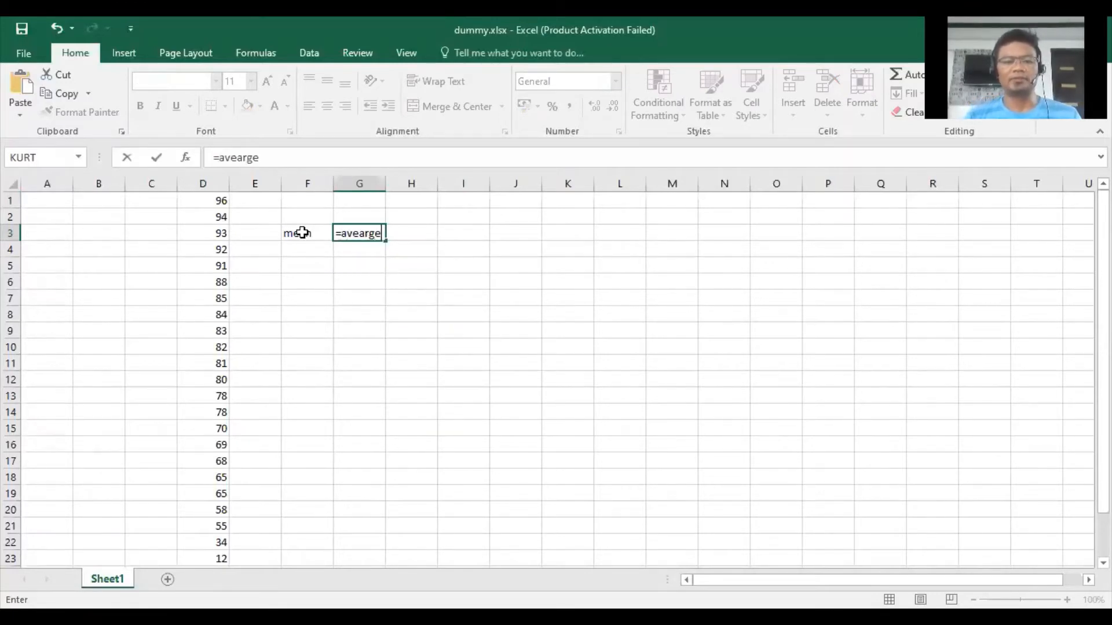
key(BackSpace)
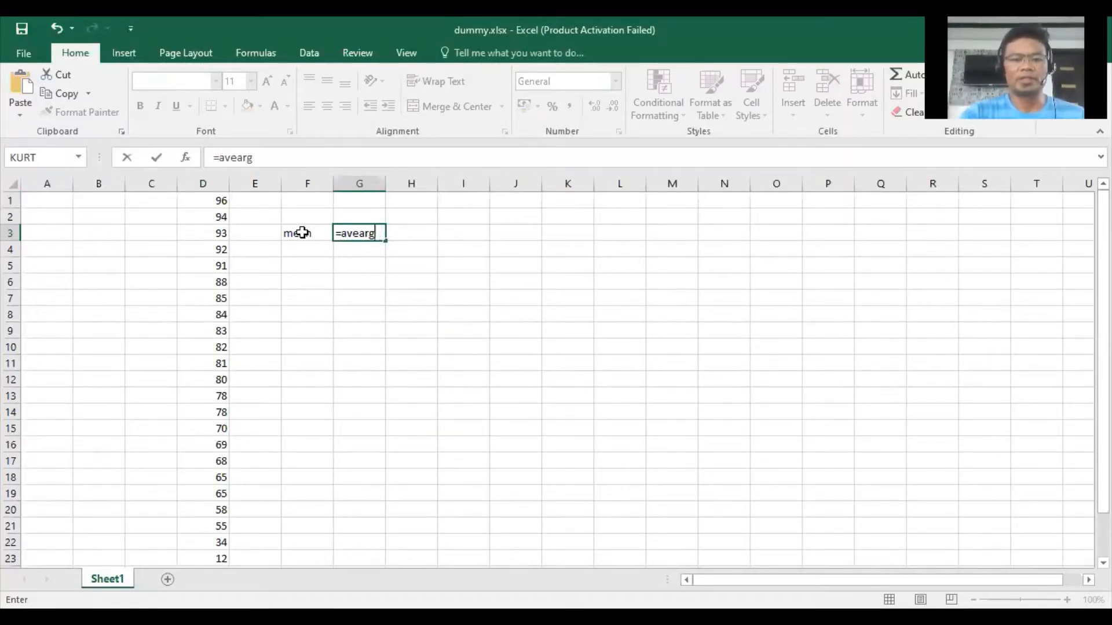
key(Backspace)
text(rage()
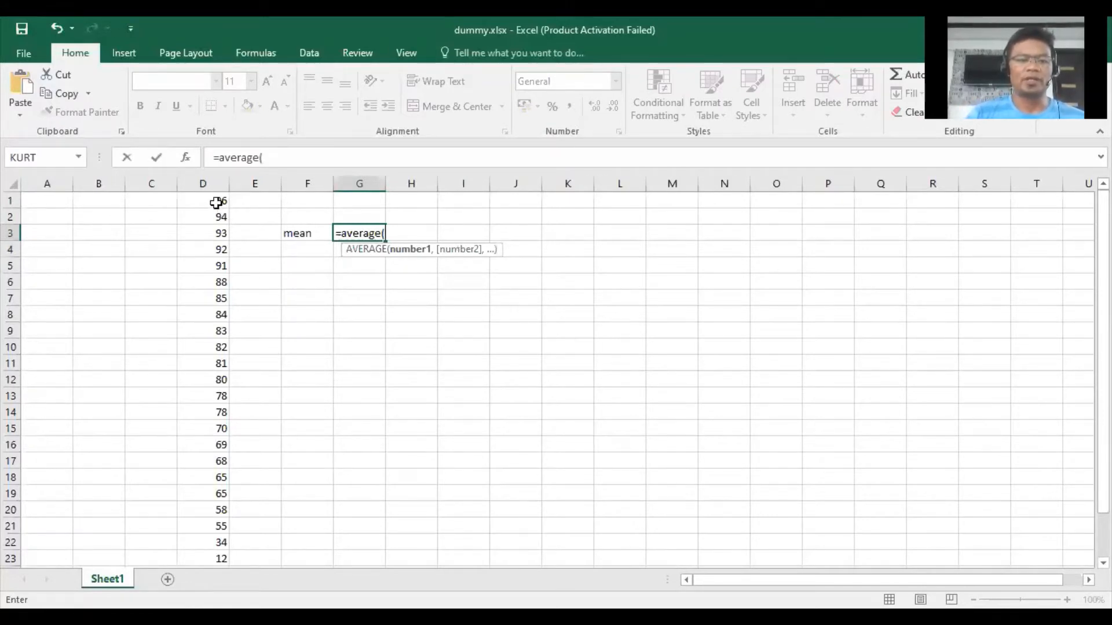
Average the scores D1:D23 so G3 returns 73.95652.
drag(202, 200, 202, 429)
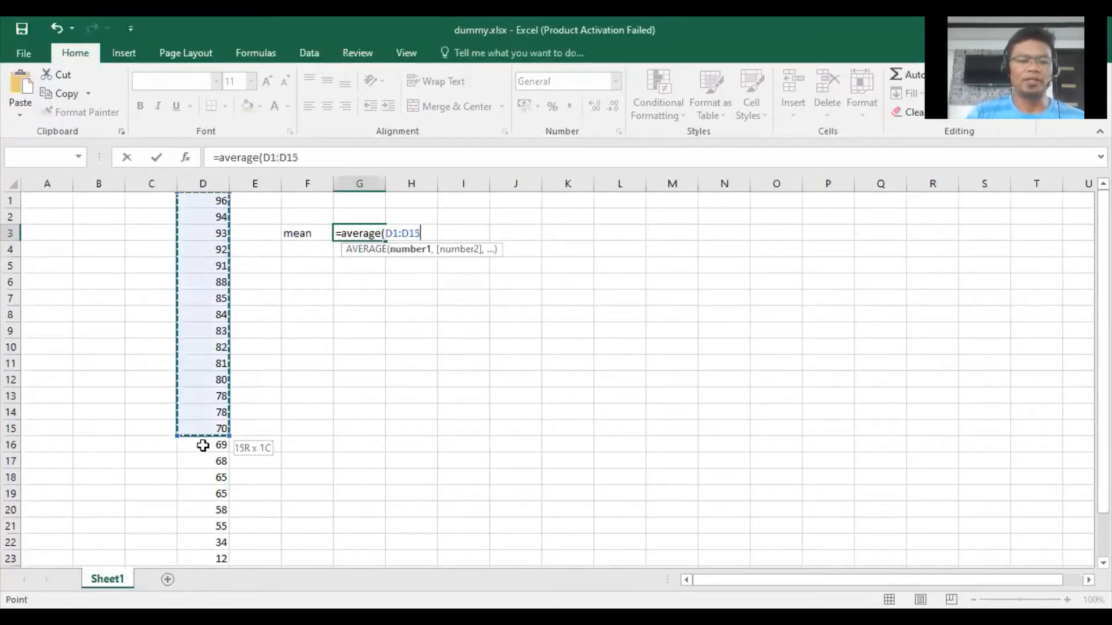
drag(203, 445, 203, 558)
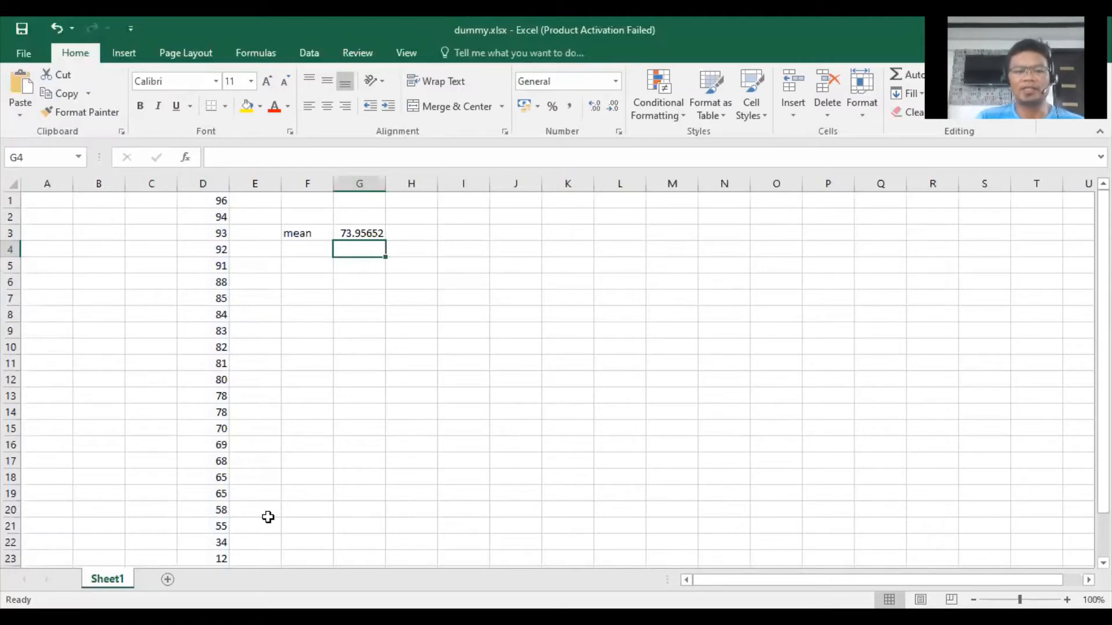
click(203, 200)
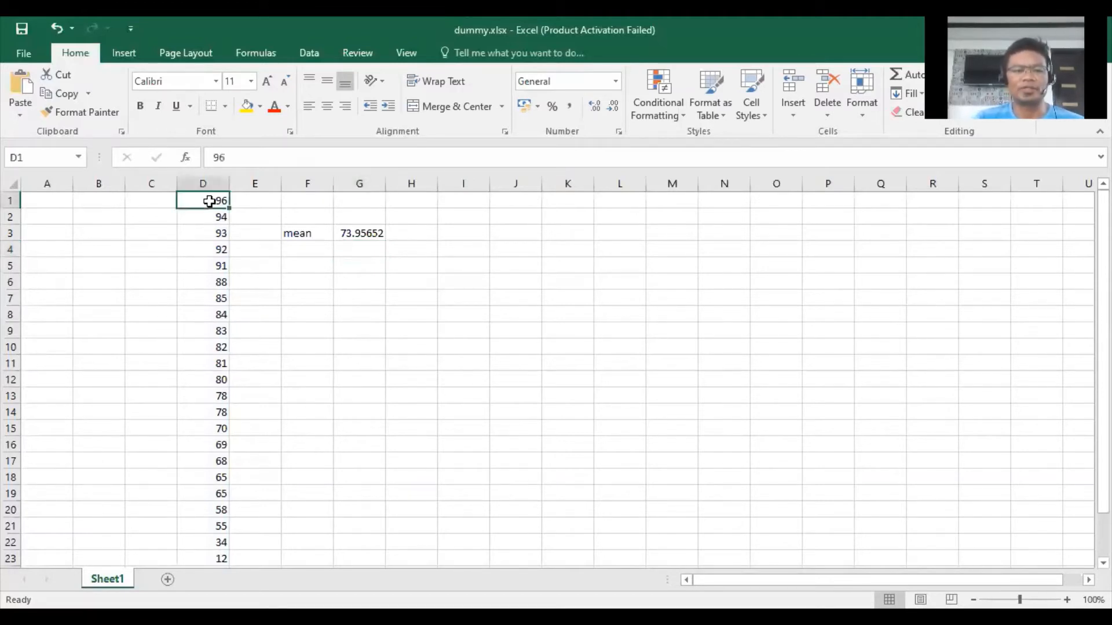
drag(203, 200, 202, 559)
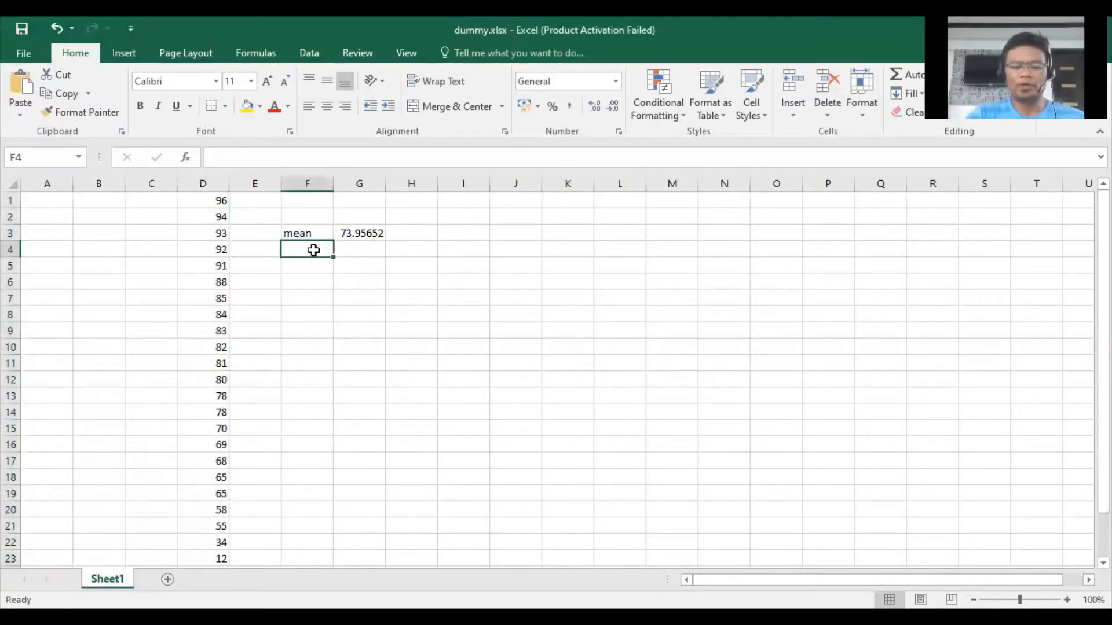
Label F4 'median' and compute =MEDIAN(D1:D23) in G4, returning 80, noting the middle score in column D.
text(median)
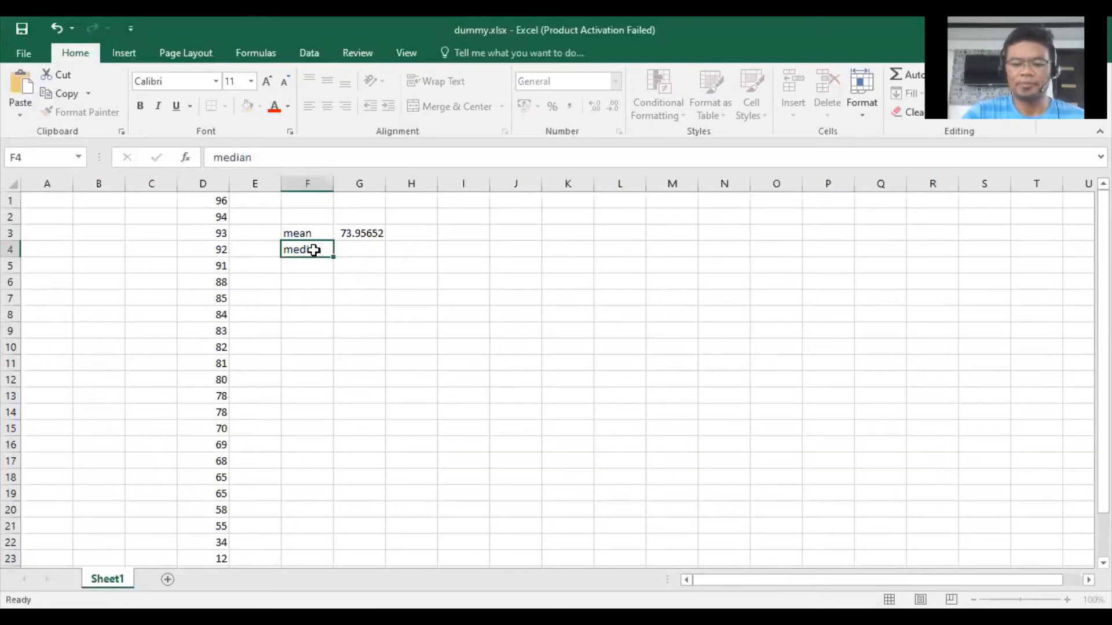
text(=m)
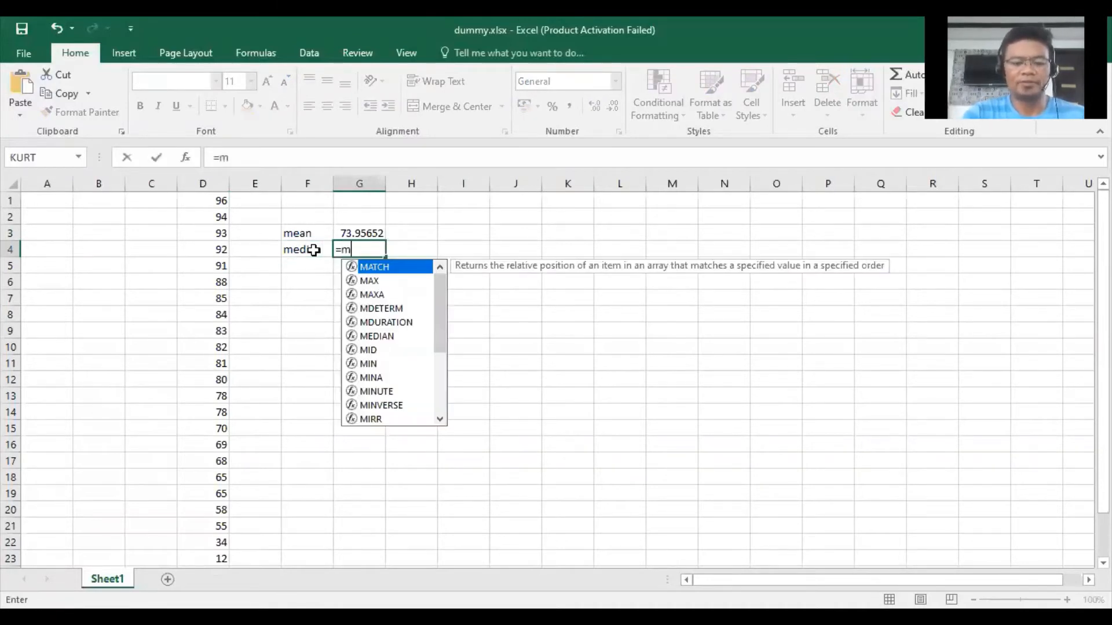
text(edian()
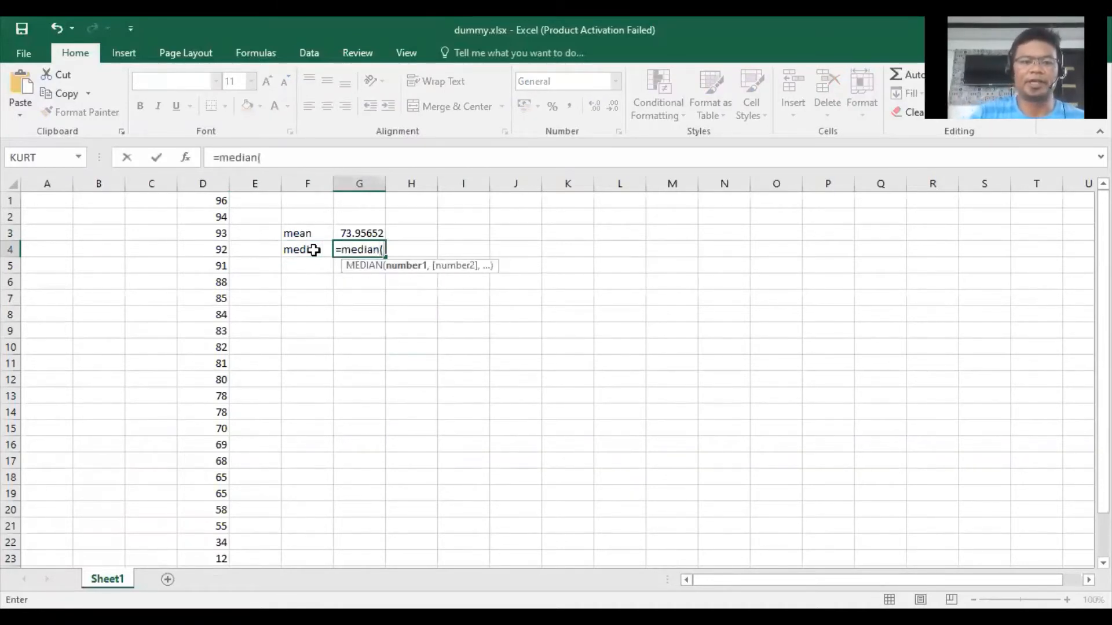
click(202, 201)
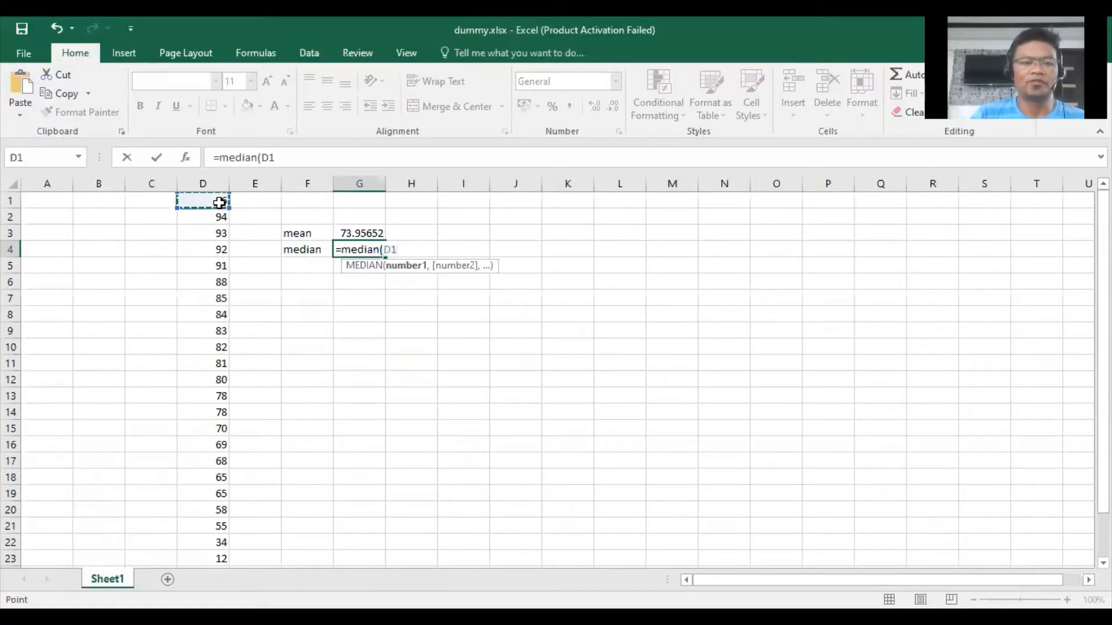
drag(203, 200, 202, 558)
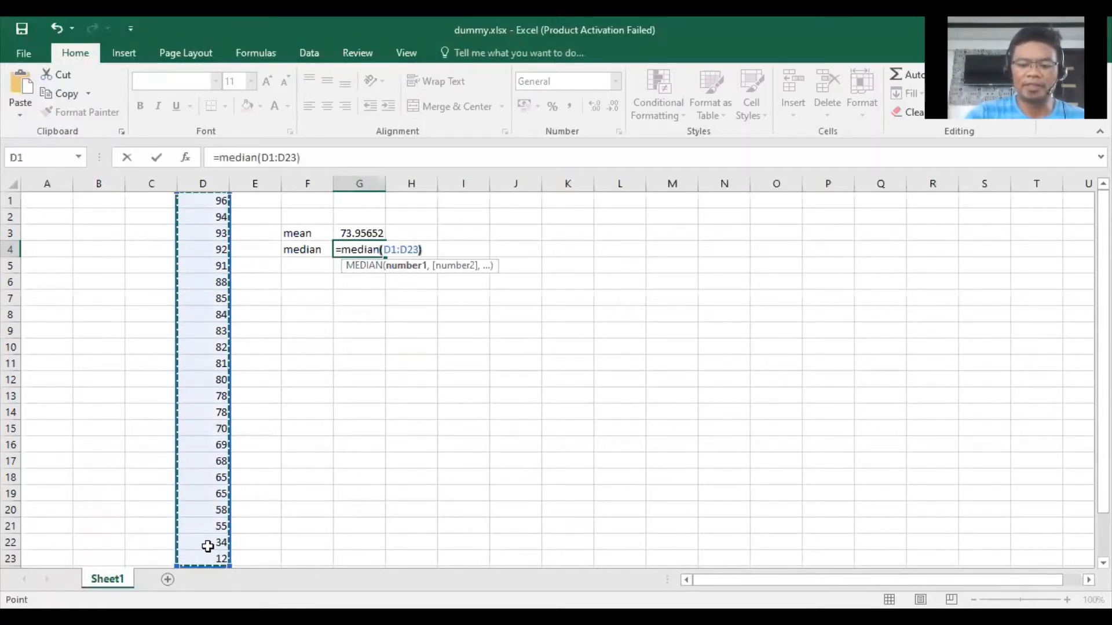
key(Enter)
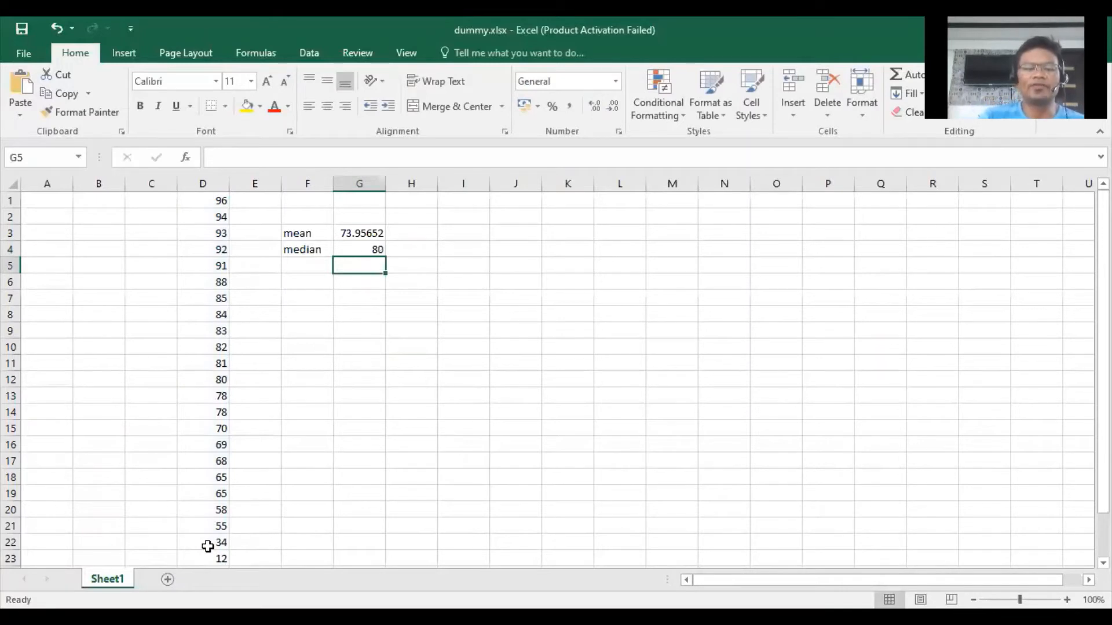
click(410, 249)
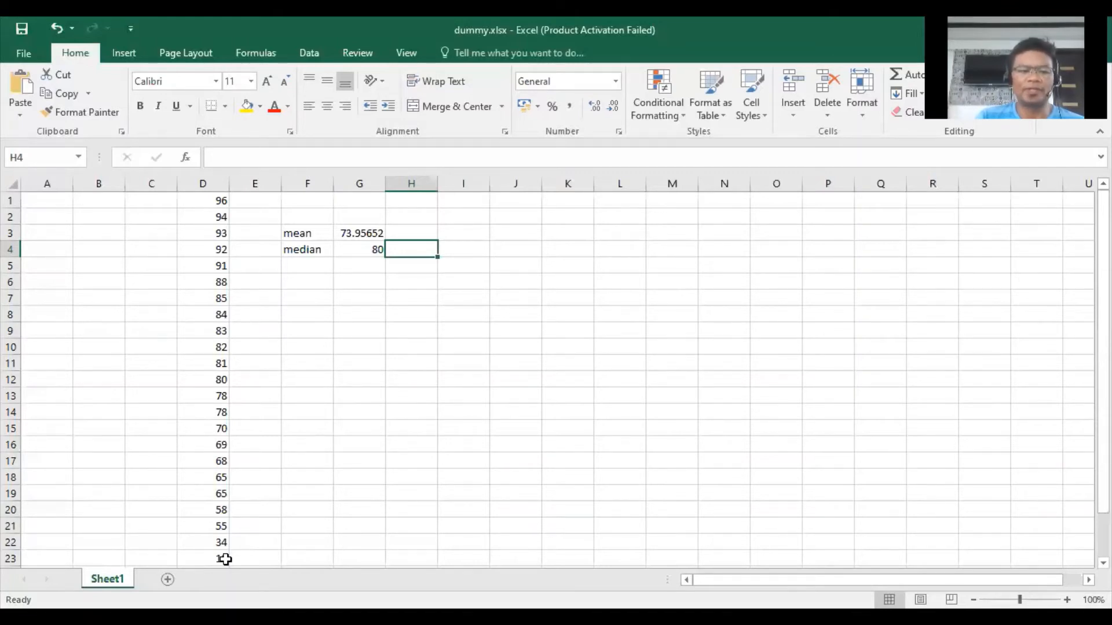
mouse_move(235, 388)
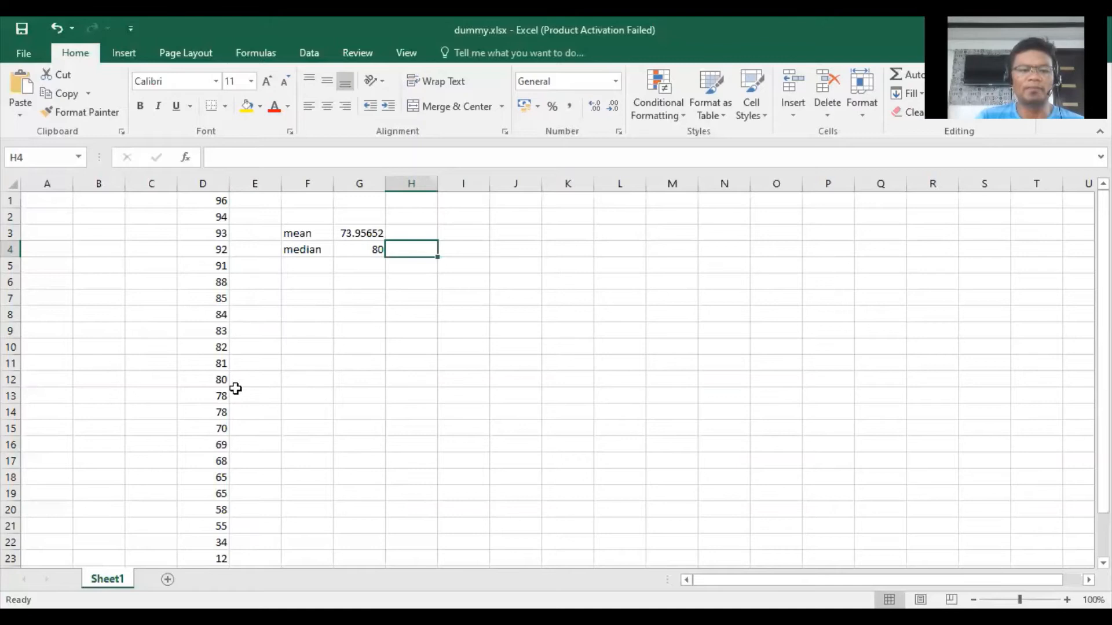
click(203, 379)
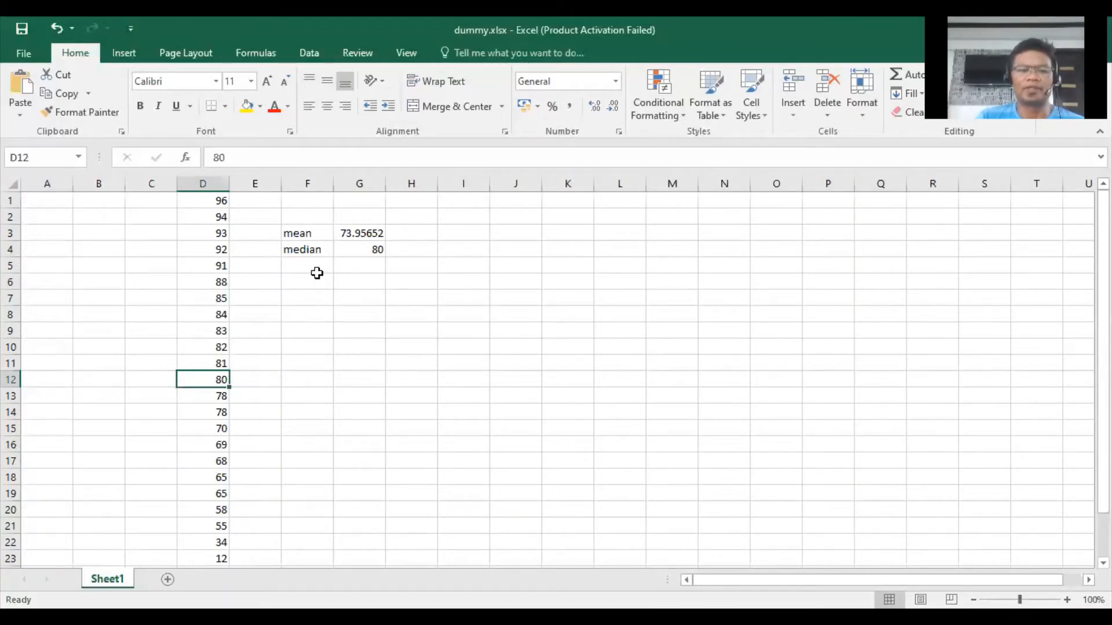
Label F5 'mode' and compute =MODE over D1:D23 in G5, returning 78.
text(mode)
click(359, 265)
text(=)
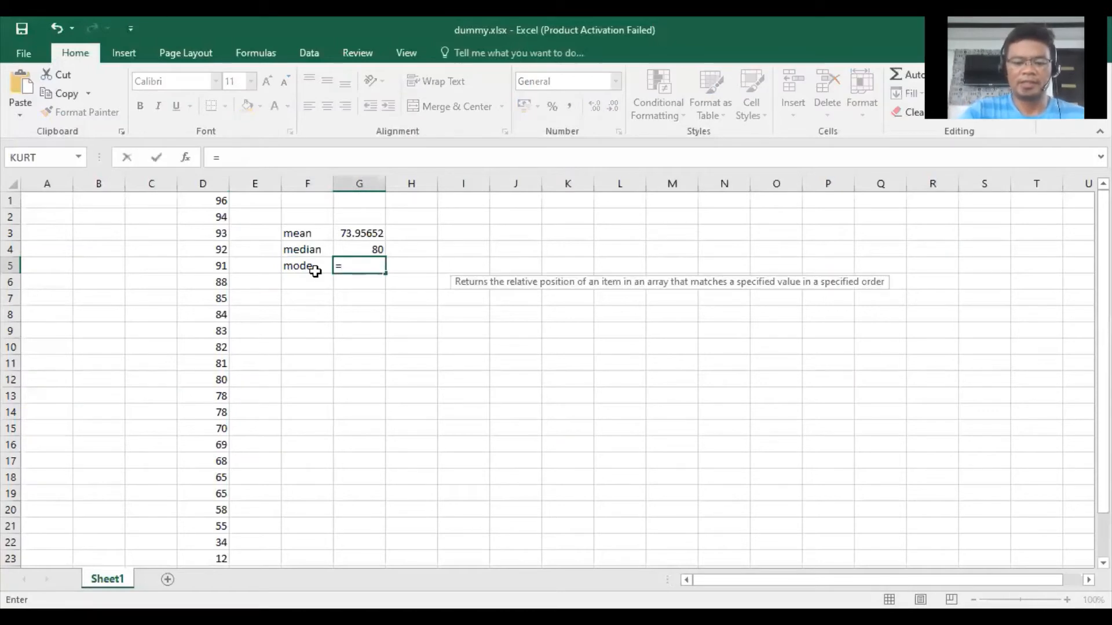
text(mode)
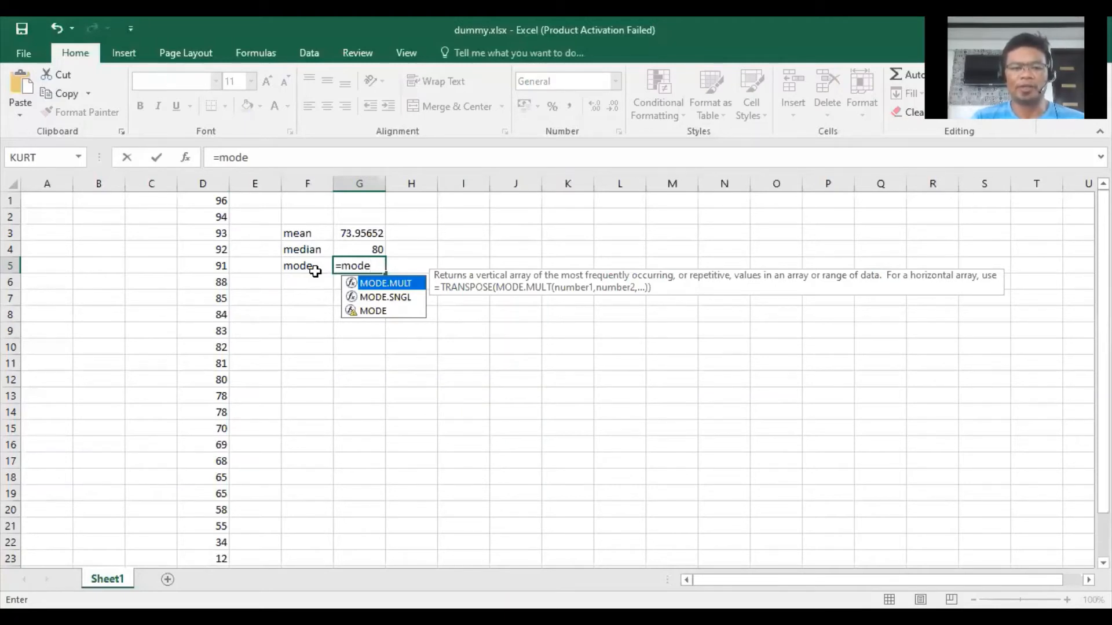
text(()
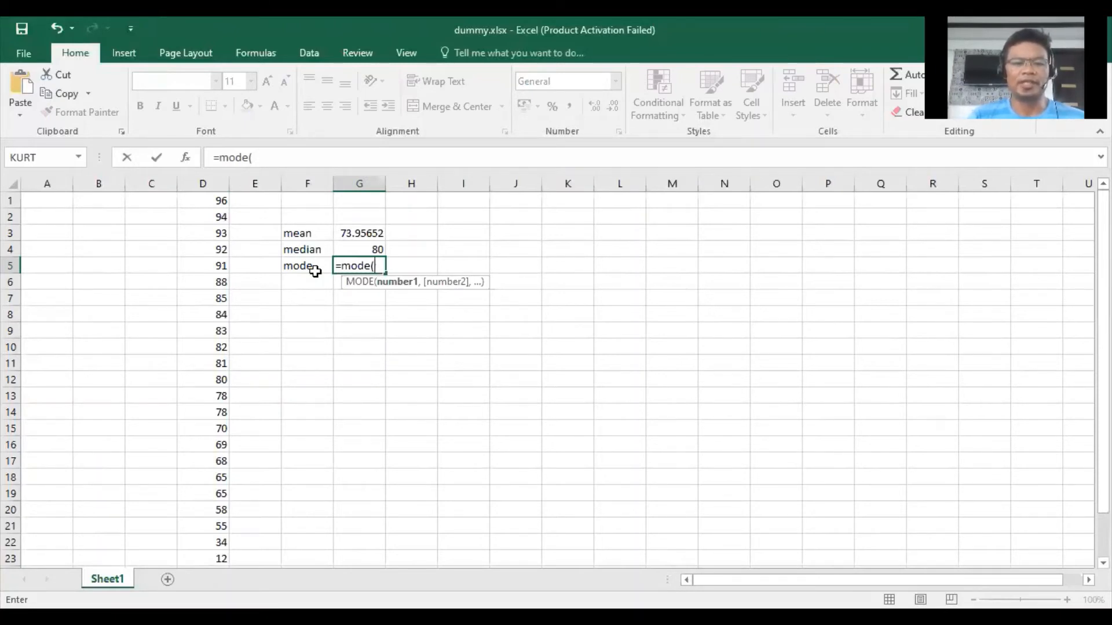
drag(203, 201, 203, 216)
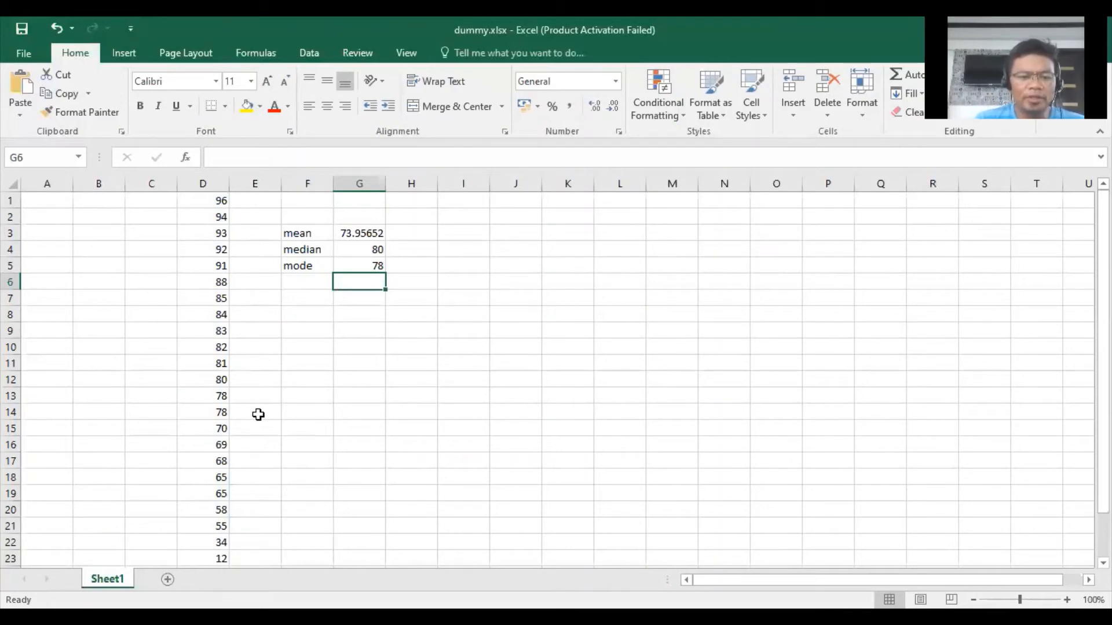
click(203, 397)
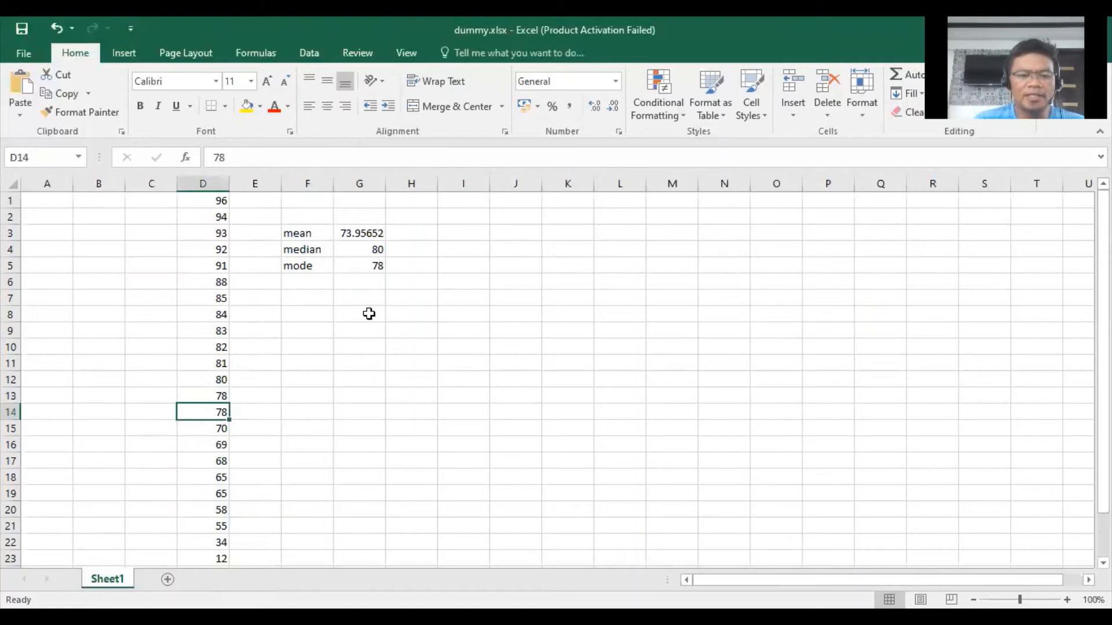
Record the second most frequent score 65 in G6 and mark it 'bimodal'.
click(359, 281)
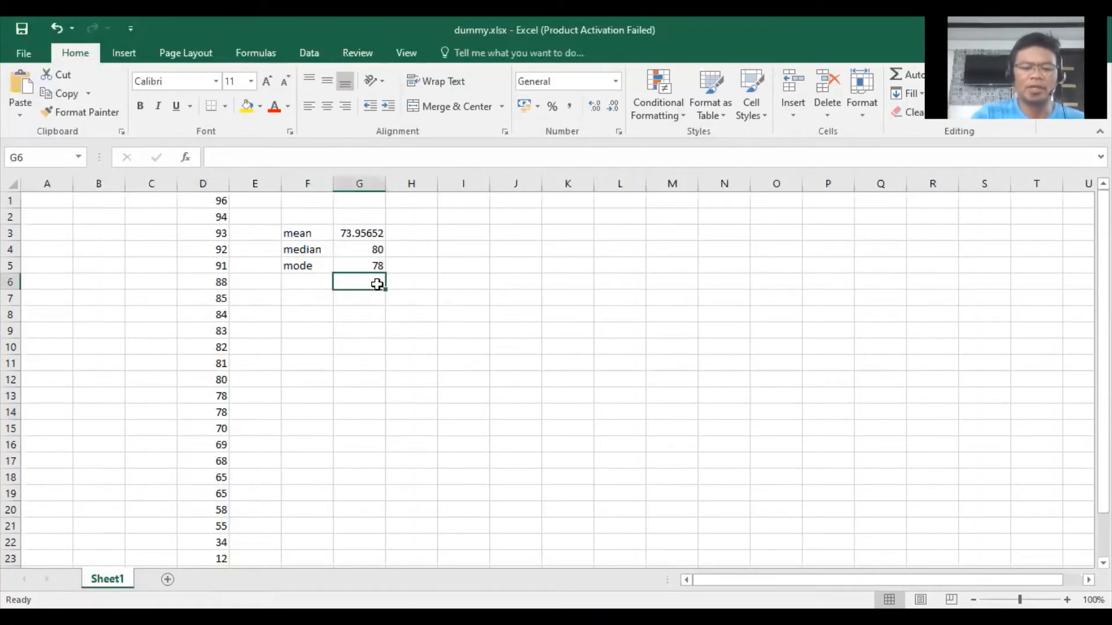
text(65)
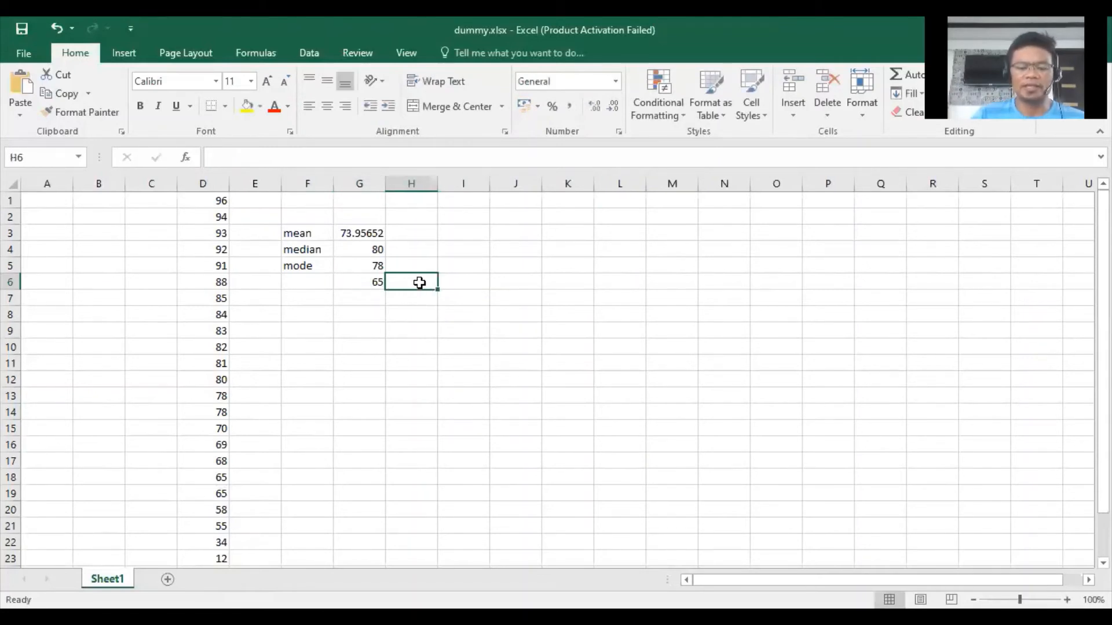
text(bimodal)
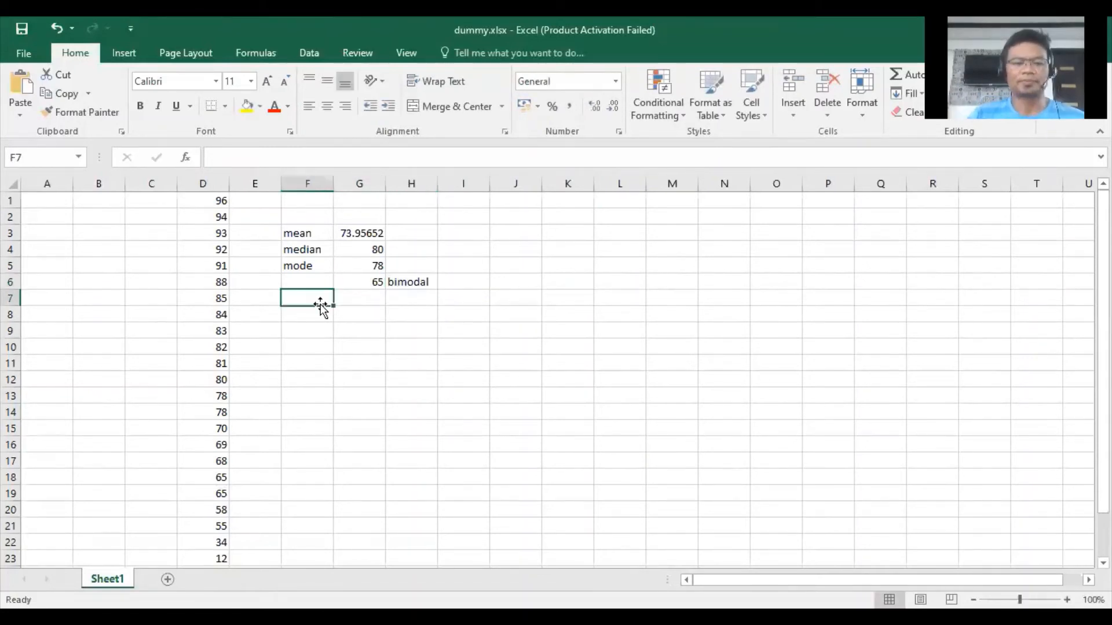
Add a range row labelled 'hs-ls' computing 96 minus 12 to show 84.
text(range)
click(359, 298)
text(=)
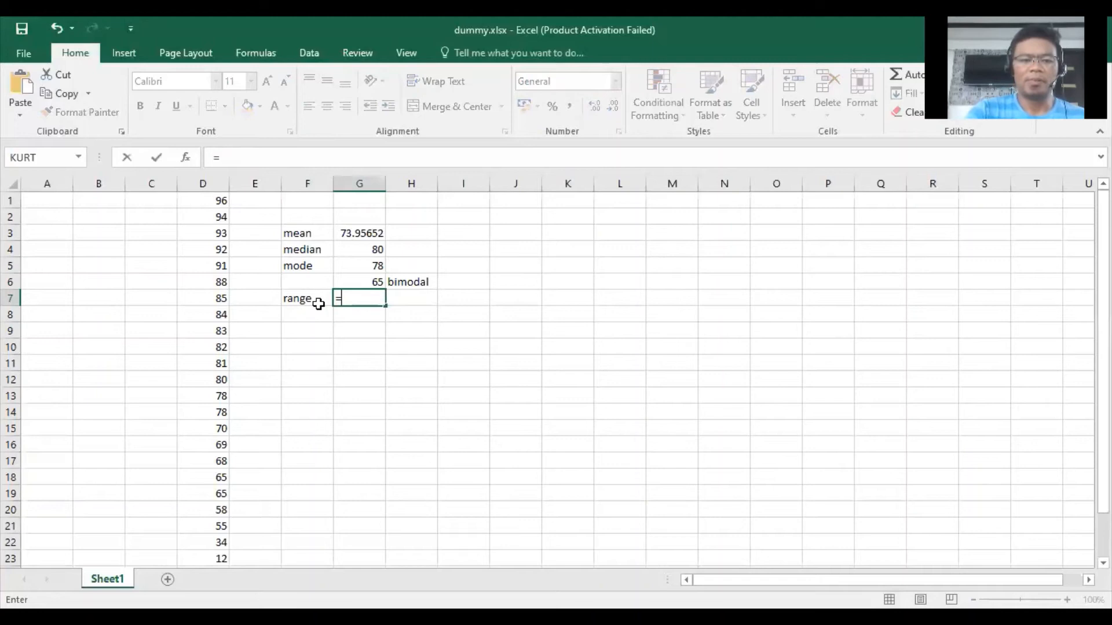
text(hs-ls)
click(411, 297)
text(=)
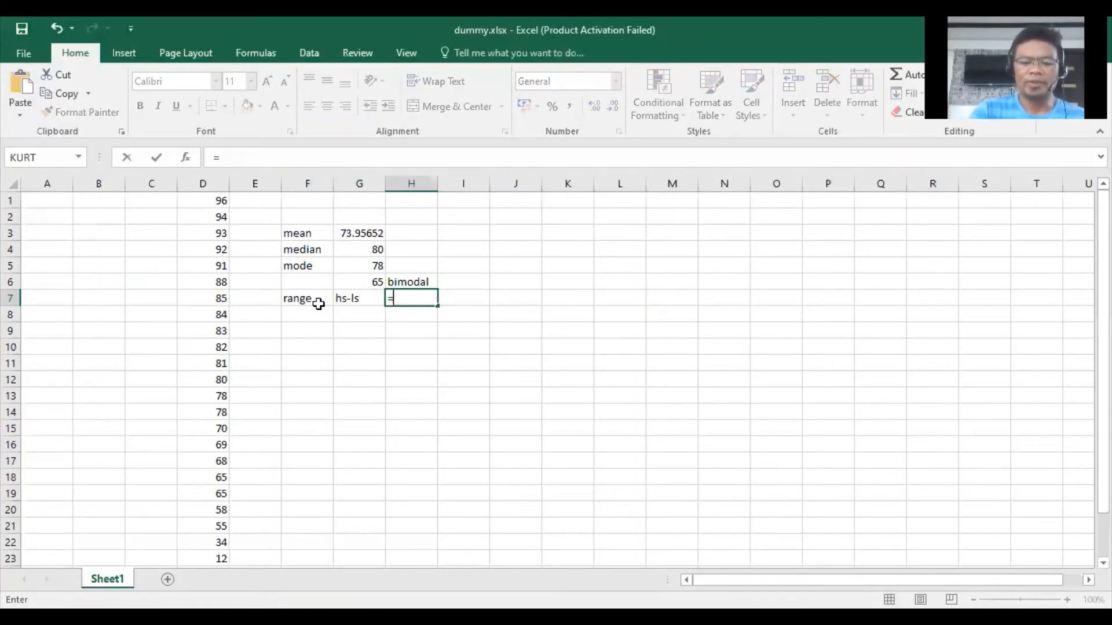
click(203, 201)
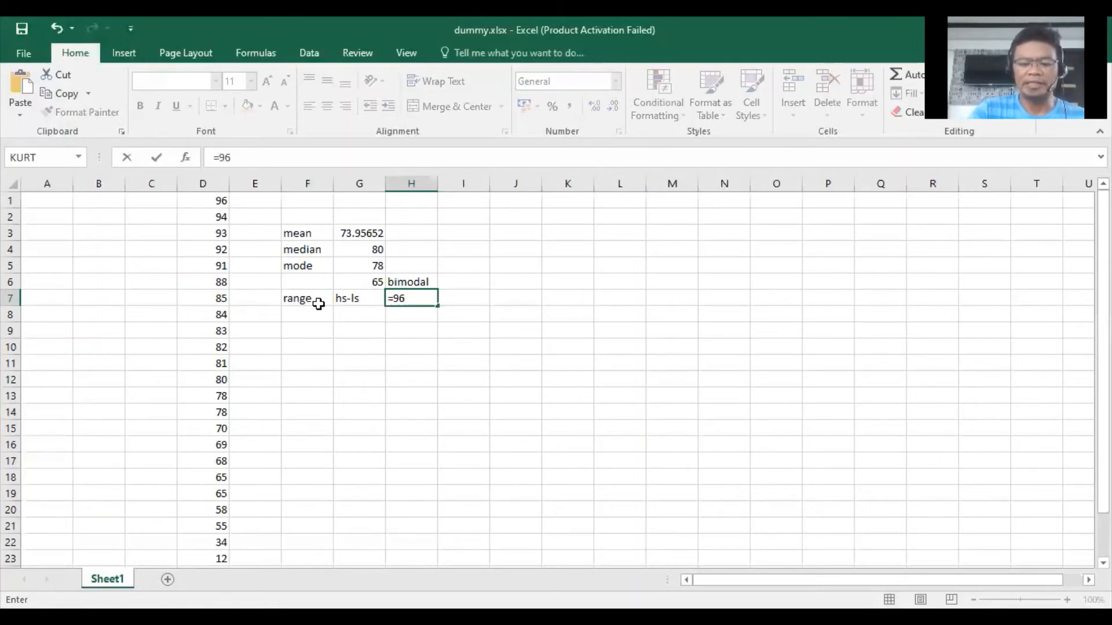
text(-)
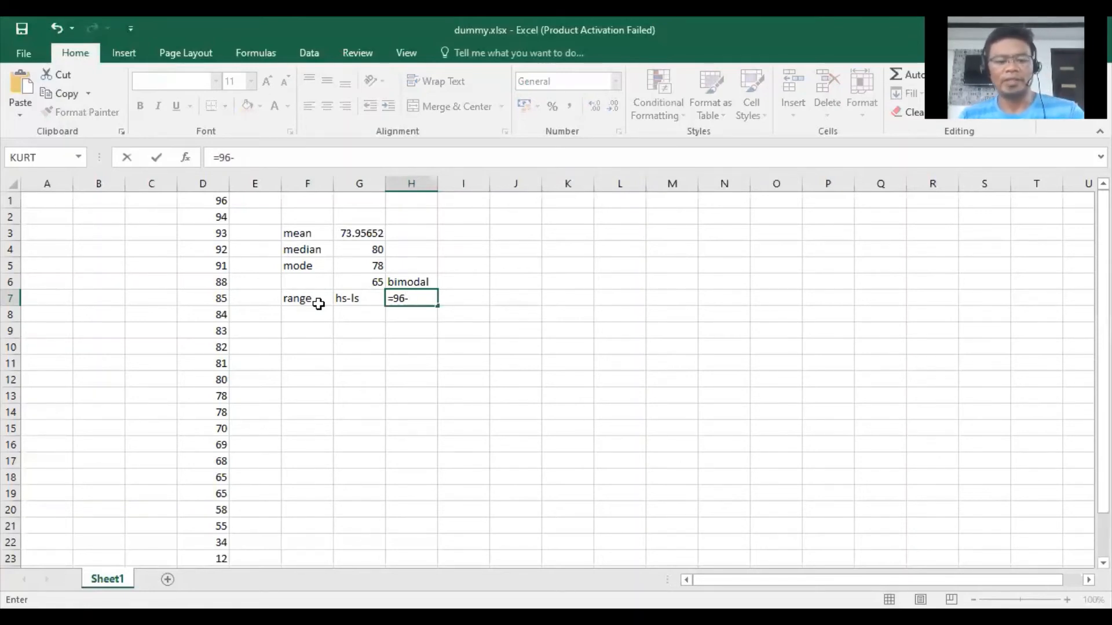
text(12)
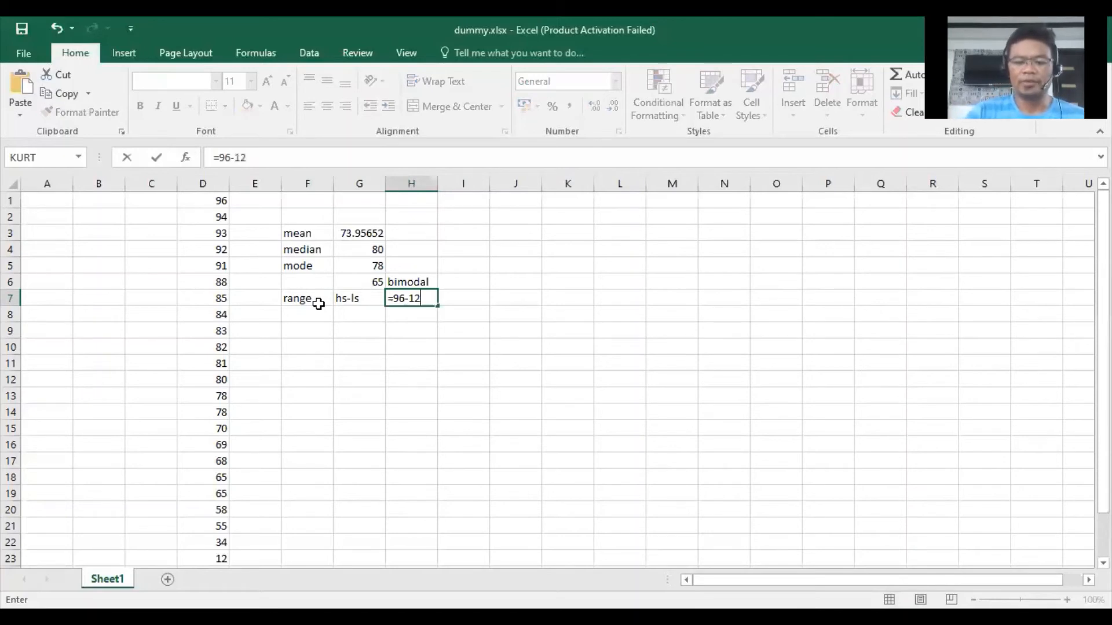
key(enter)
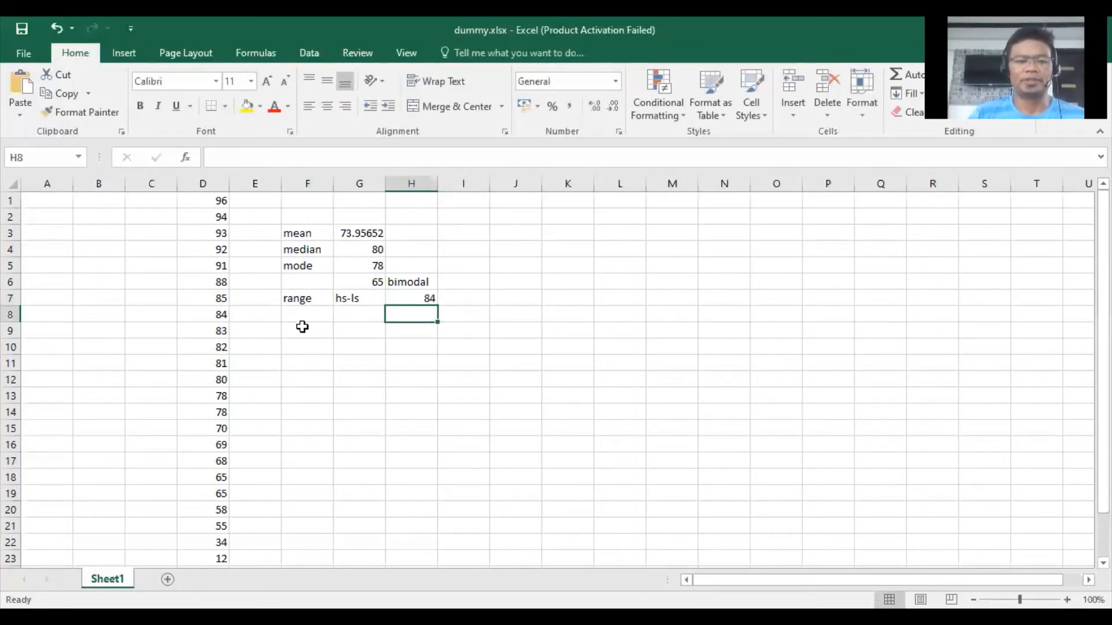
Label F8 'variance' and compute =VAR.S over D1:D23 in G8, returning 401.6798.
click(307, 314)
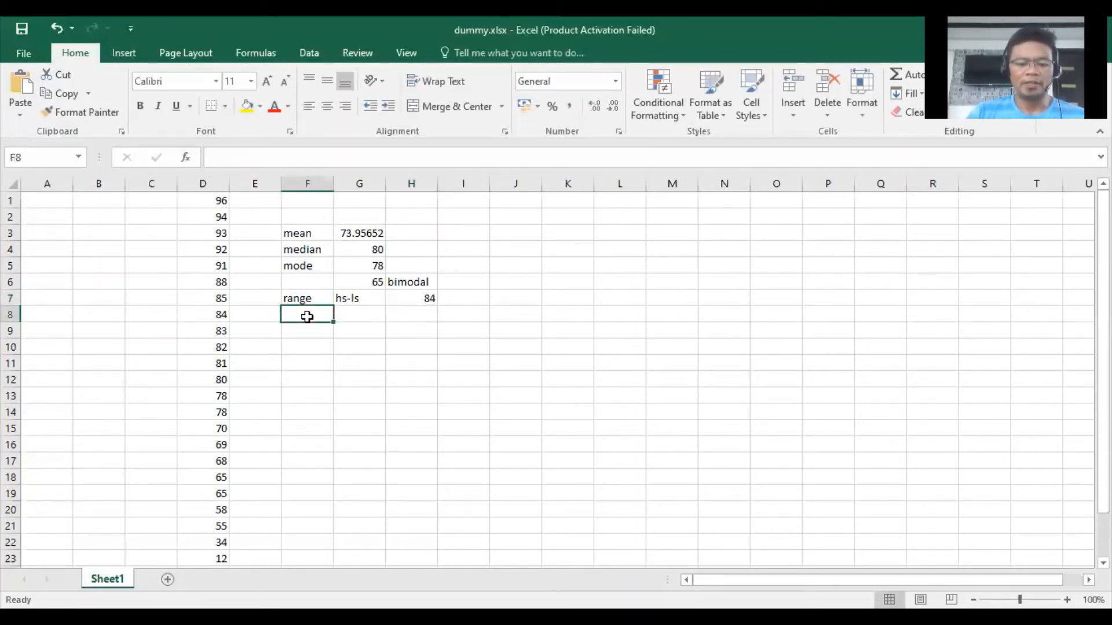
text(variance)
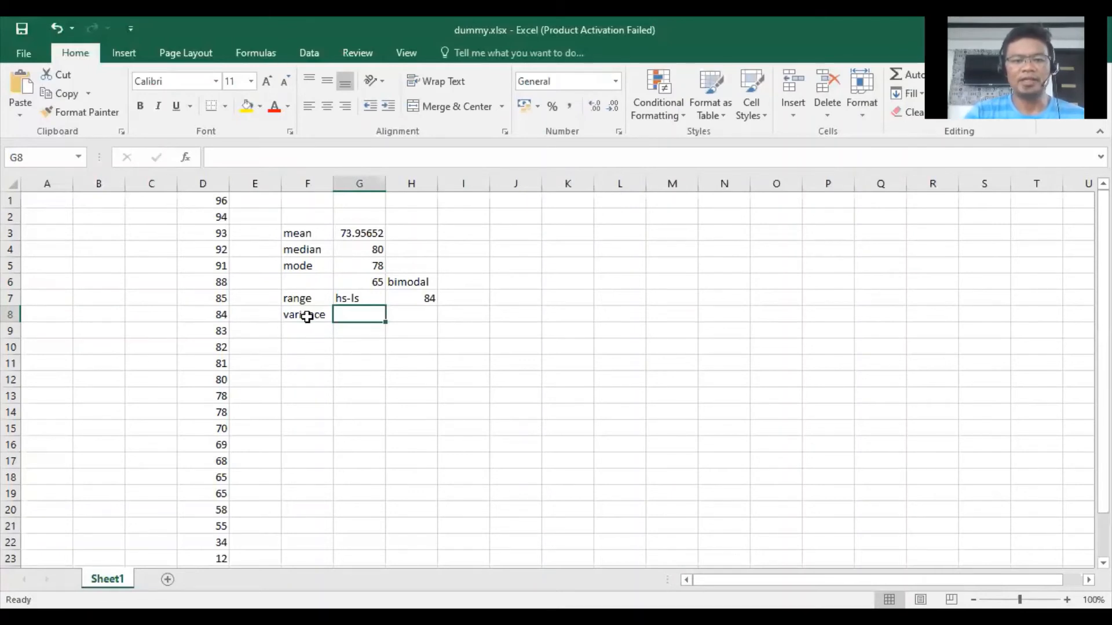
text(var)
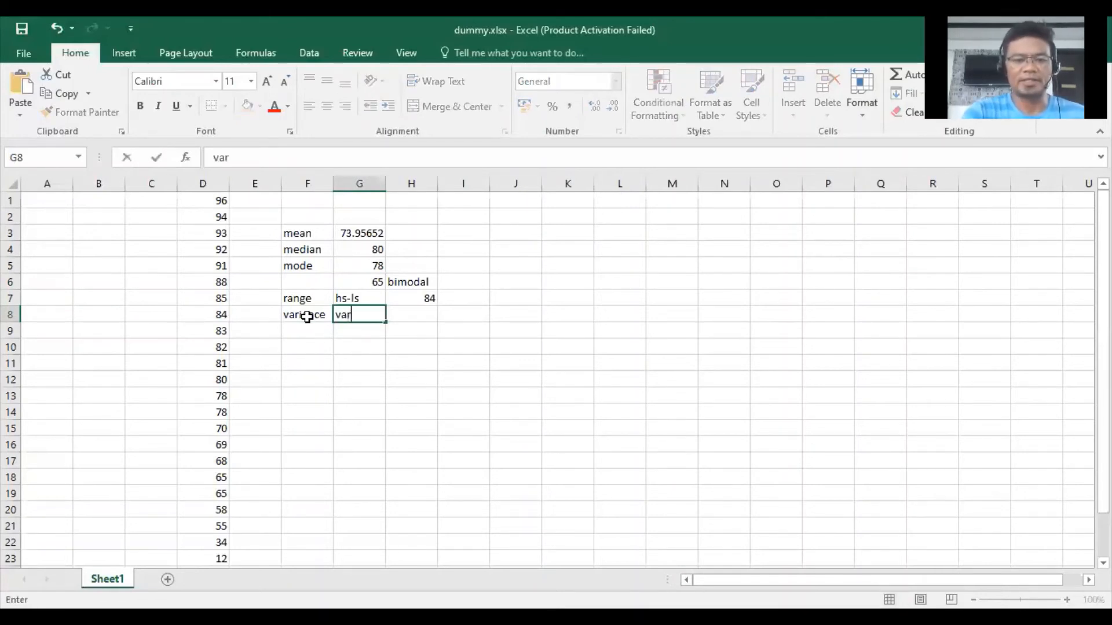
text(.s)
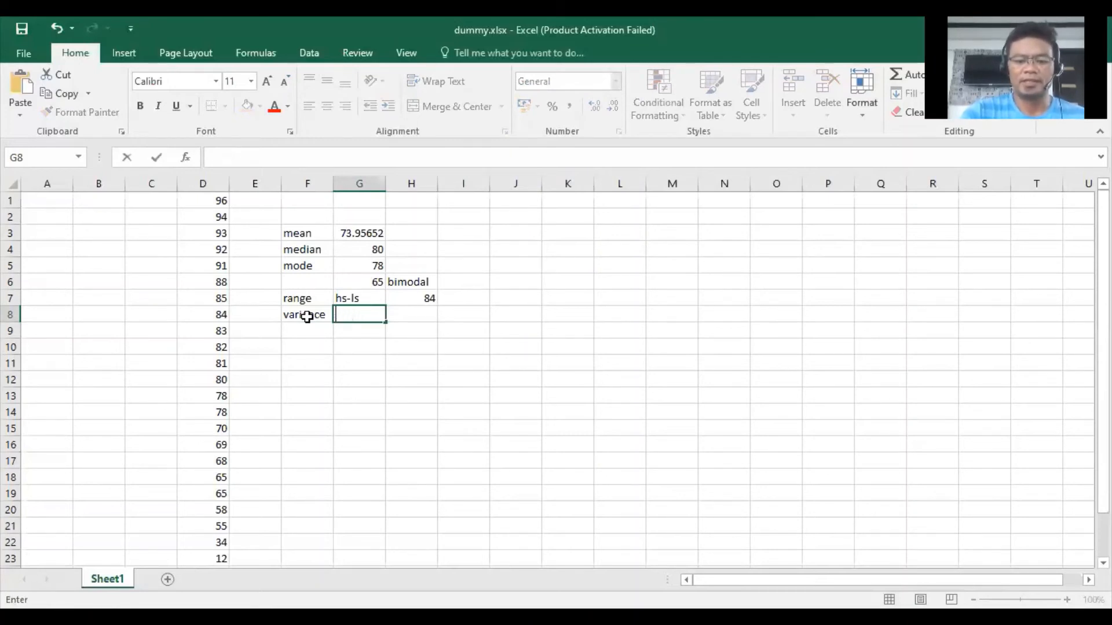
text(=v)
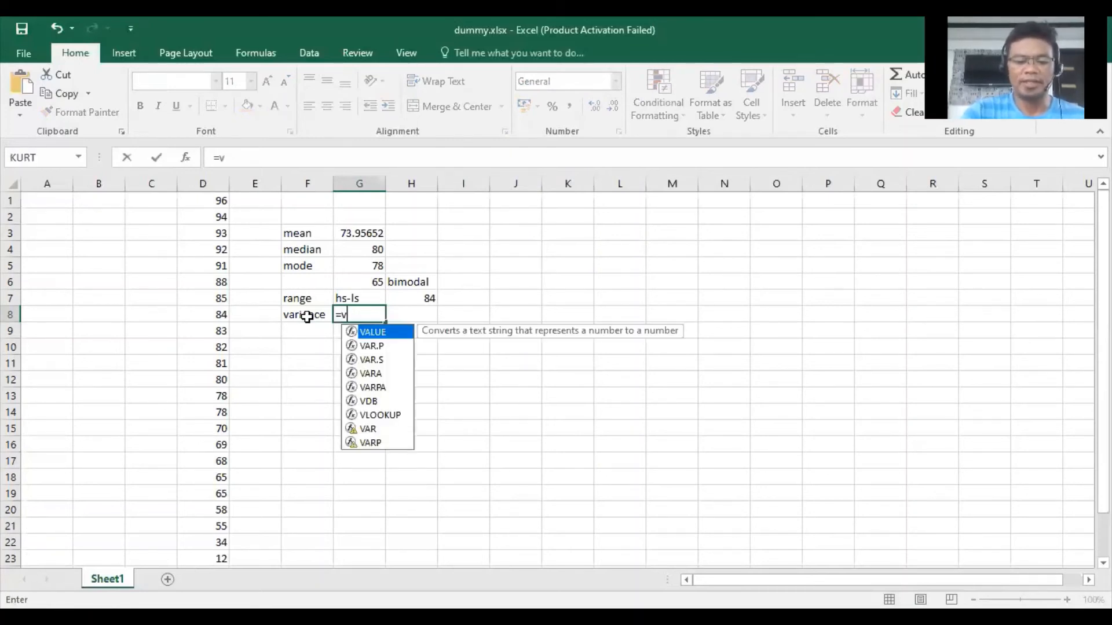
text(ar.s()
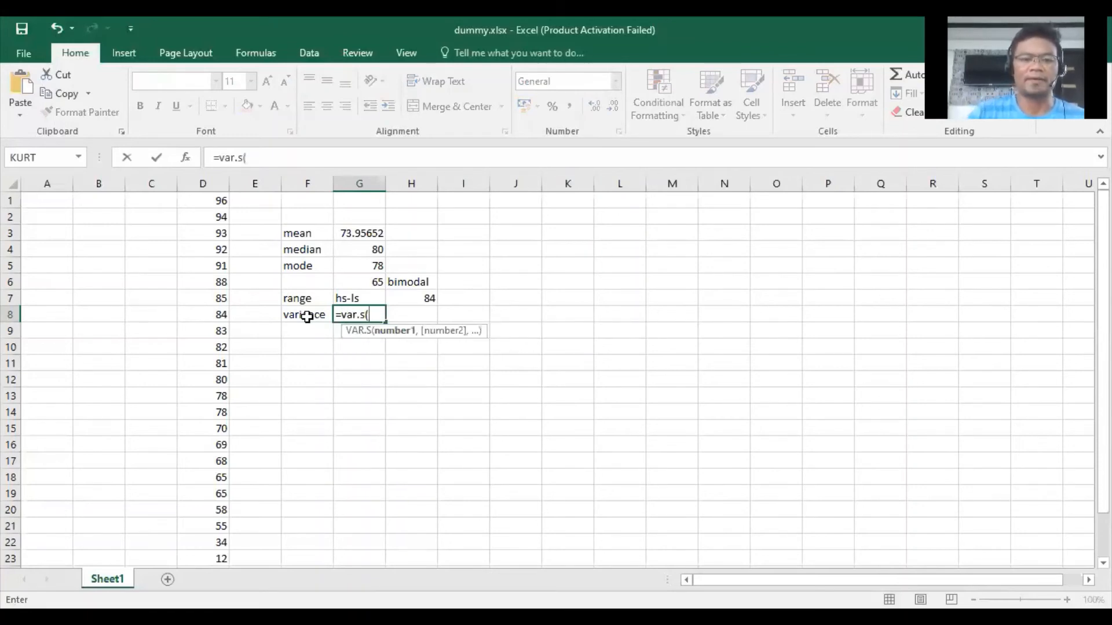
click(203, 200)
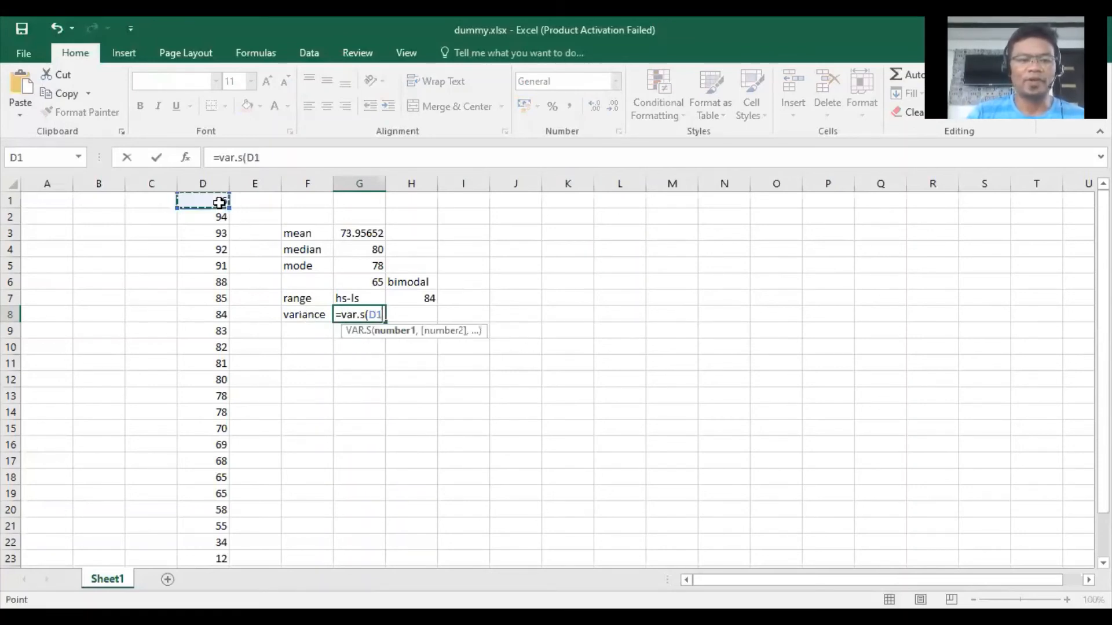
drag(202, 200, 202, 558)
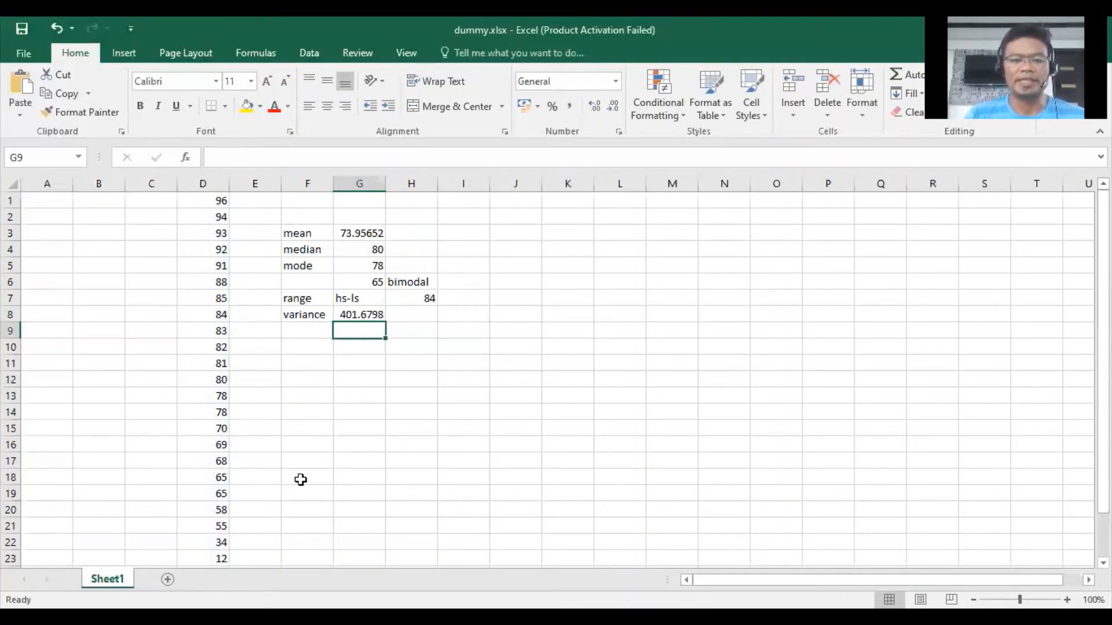
Label F9 'standard deviation' and compute =STDEV.S over the column D scores, returning 20.04195.
click(306, 331)
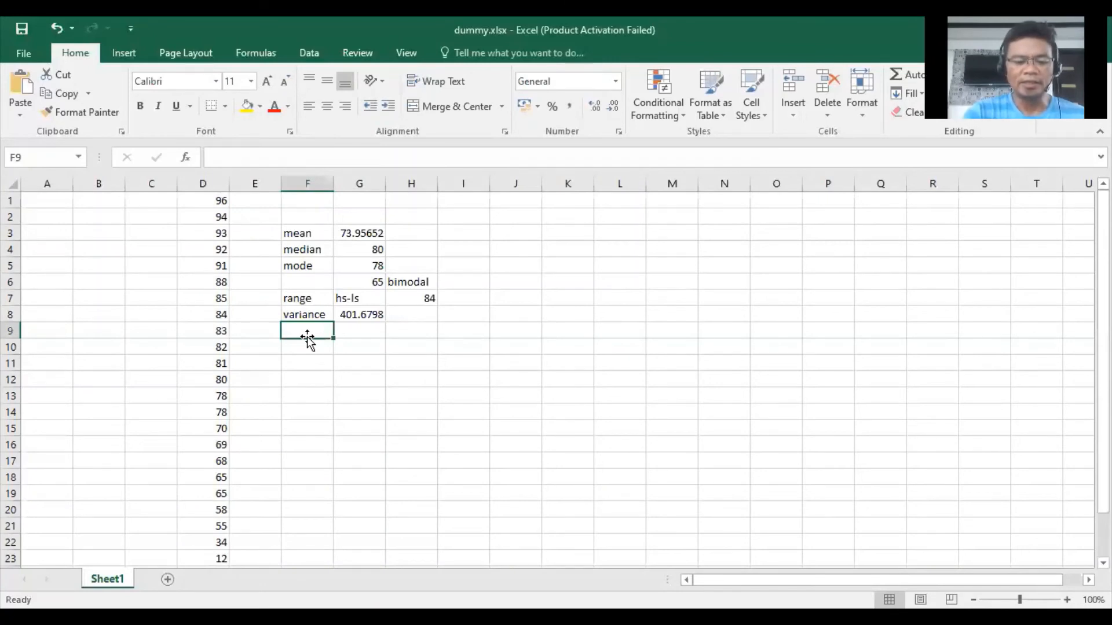
text(standar)
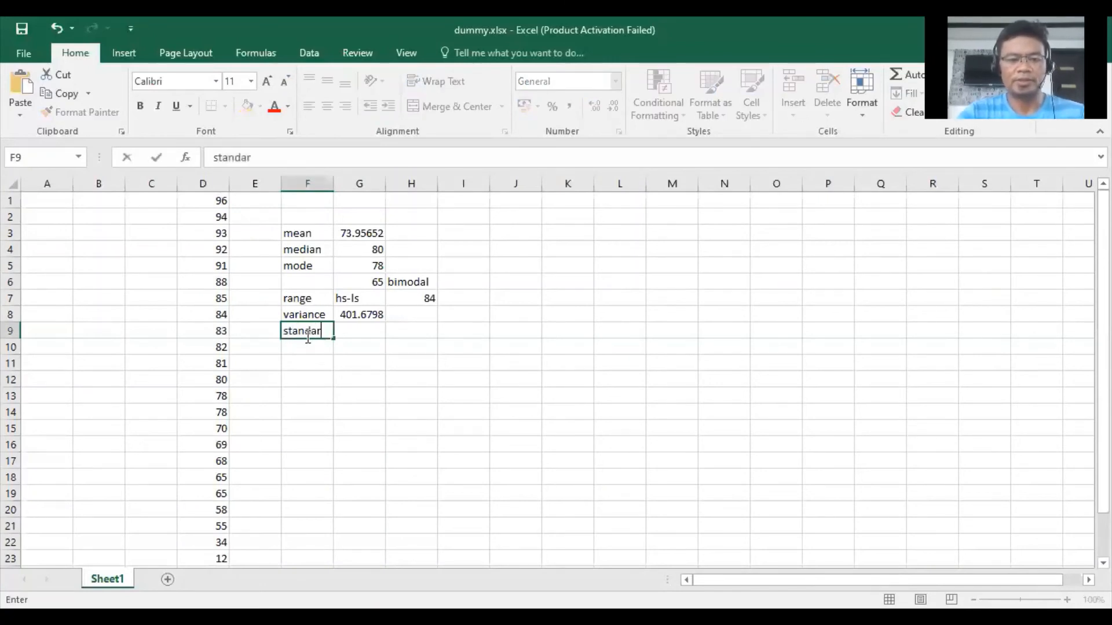
text(d deviation)
click(359, 330)
text(stdev.)
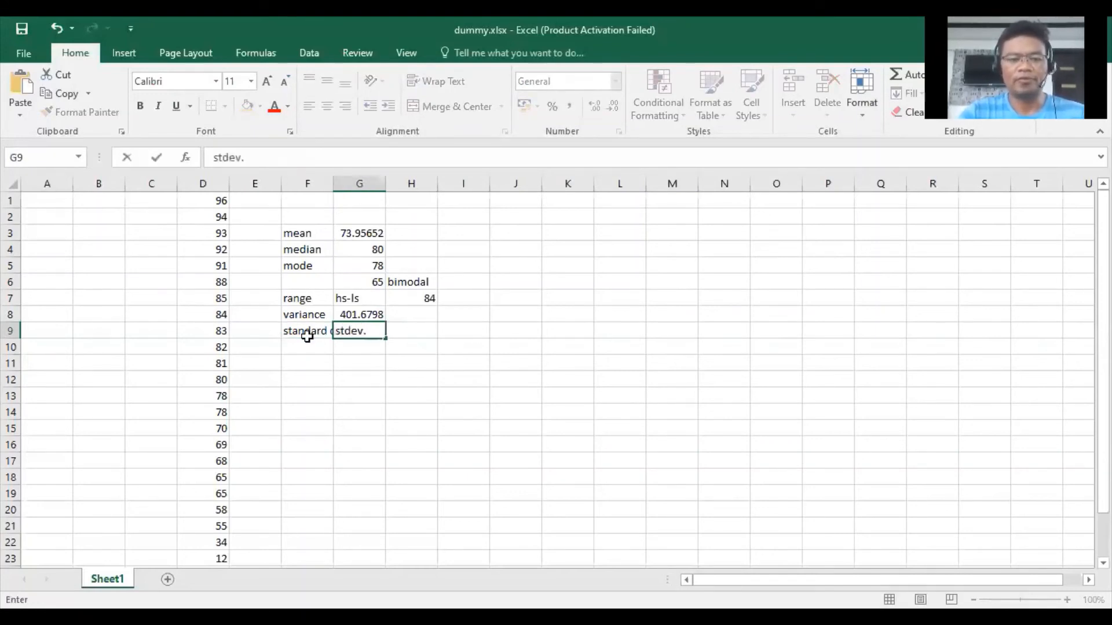
text(s)
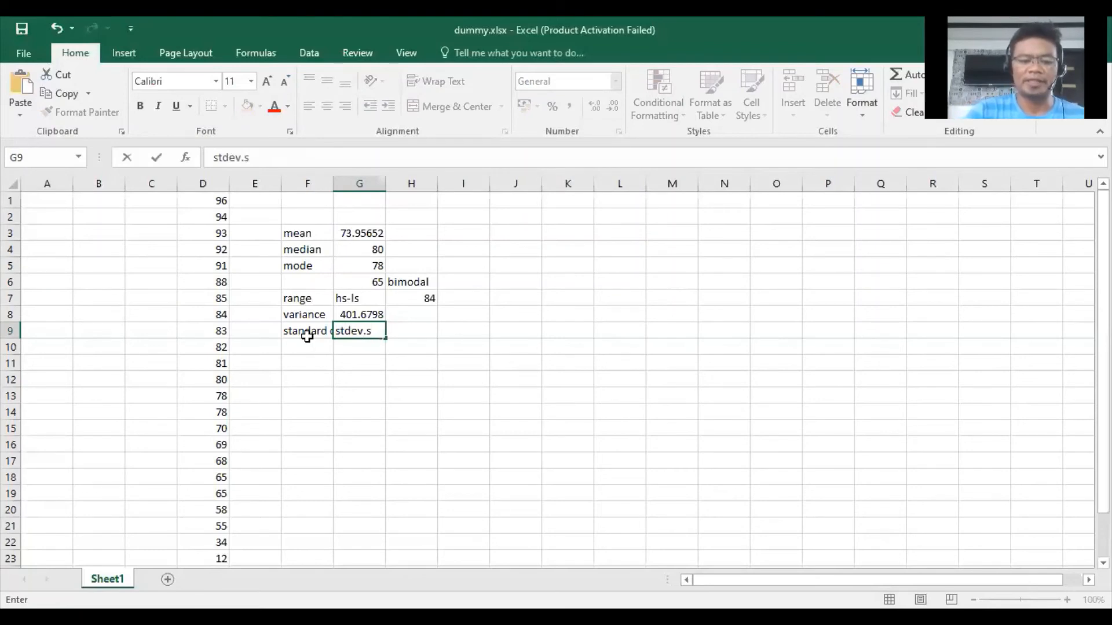
text(()
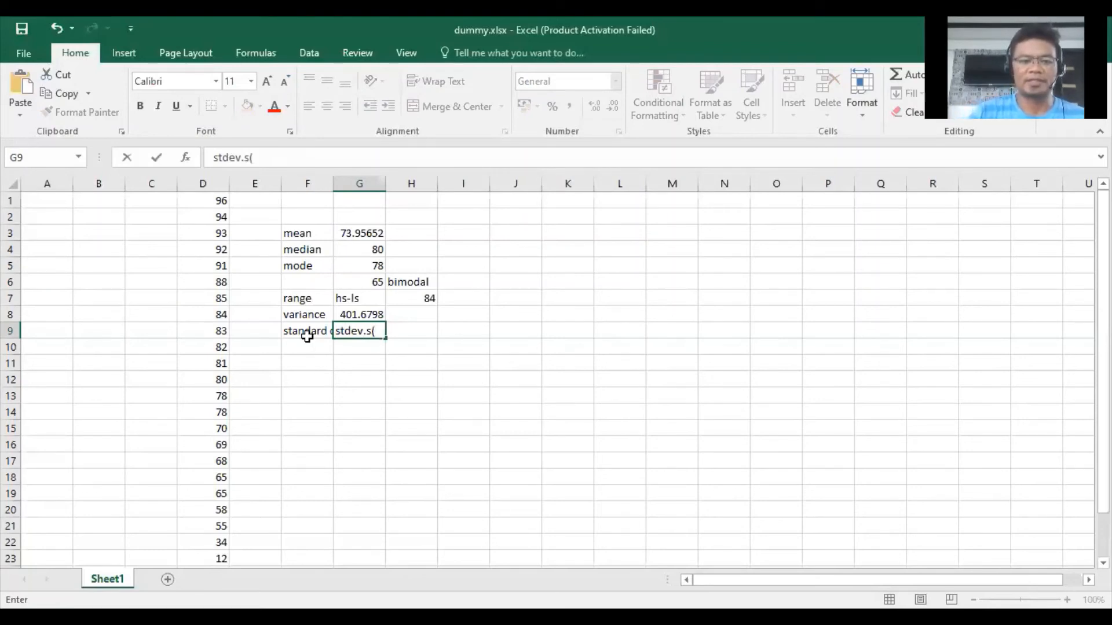
key(Backspace)
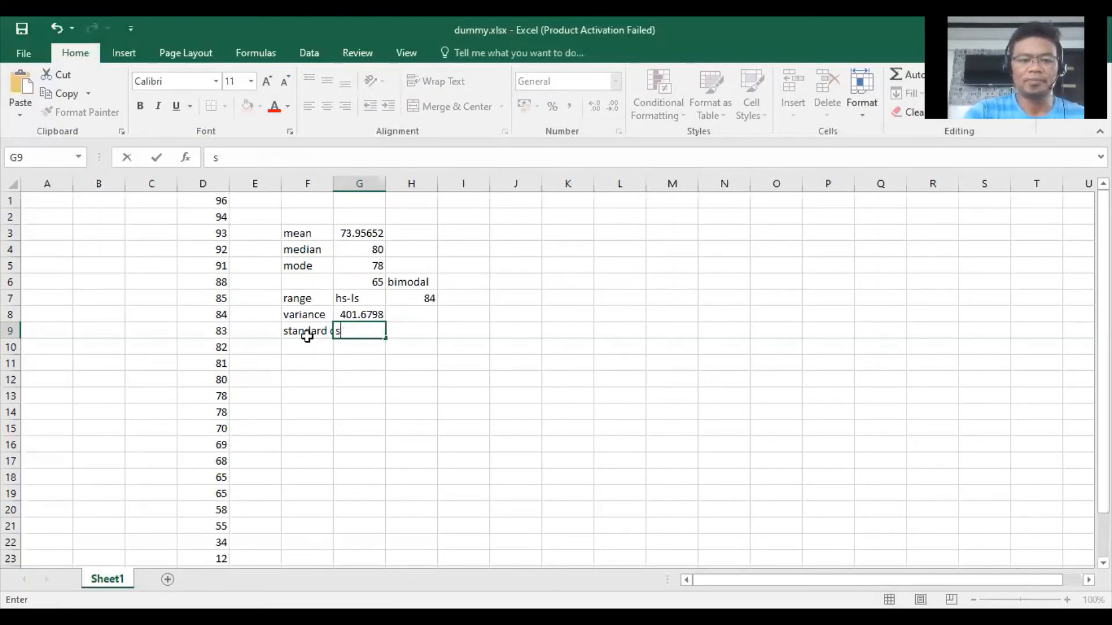
text(=stdev.s()
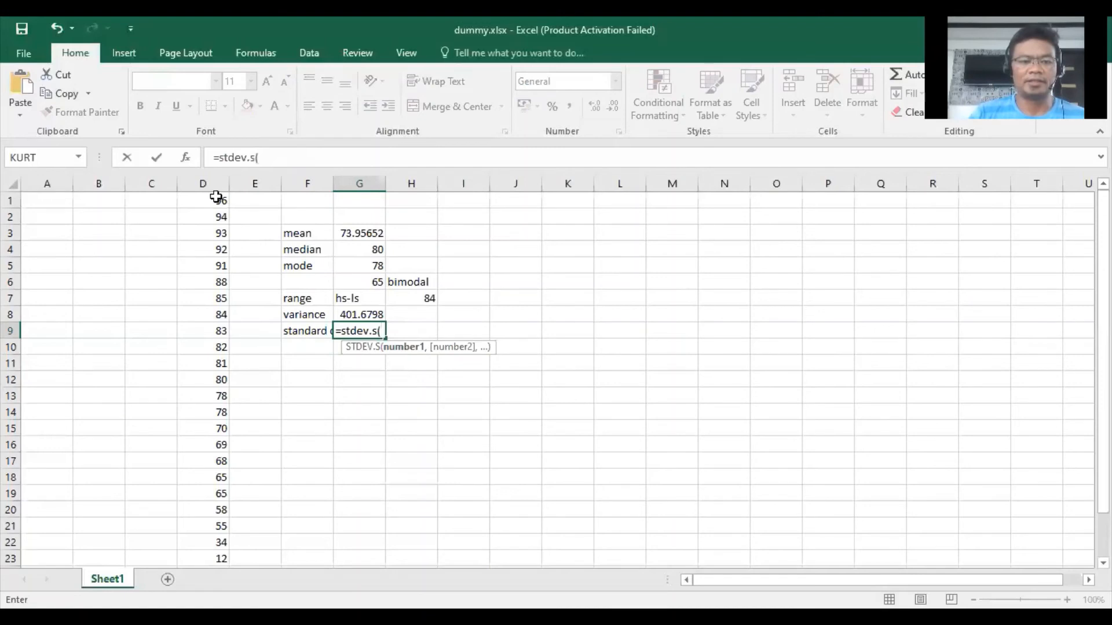
drag(203, 201, 203, 558)
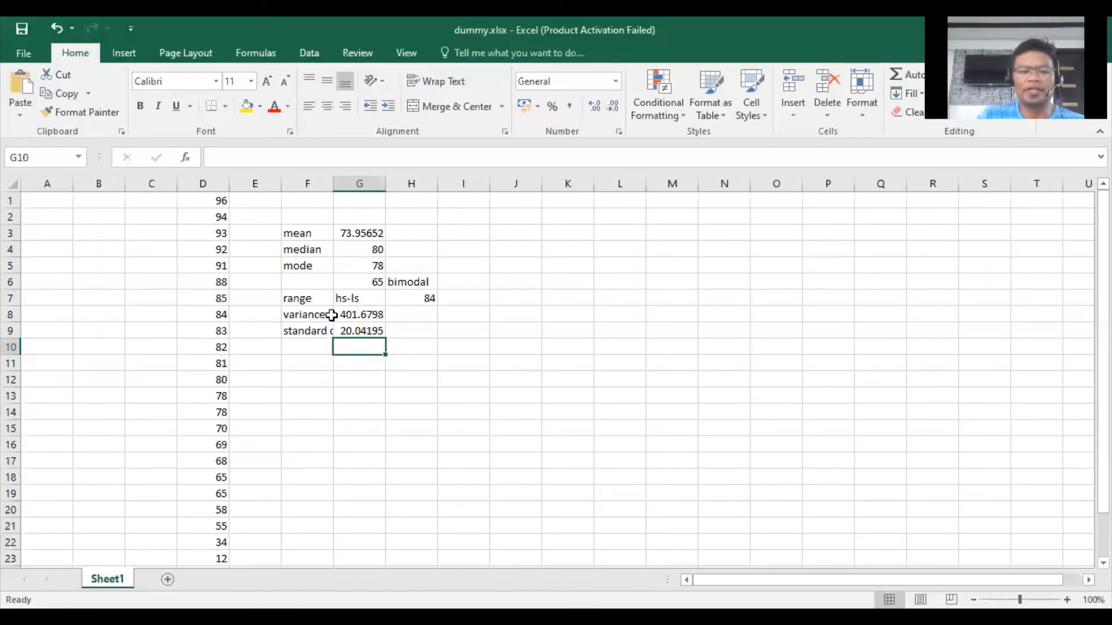
mouse_move(347, 324)
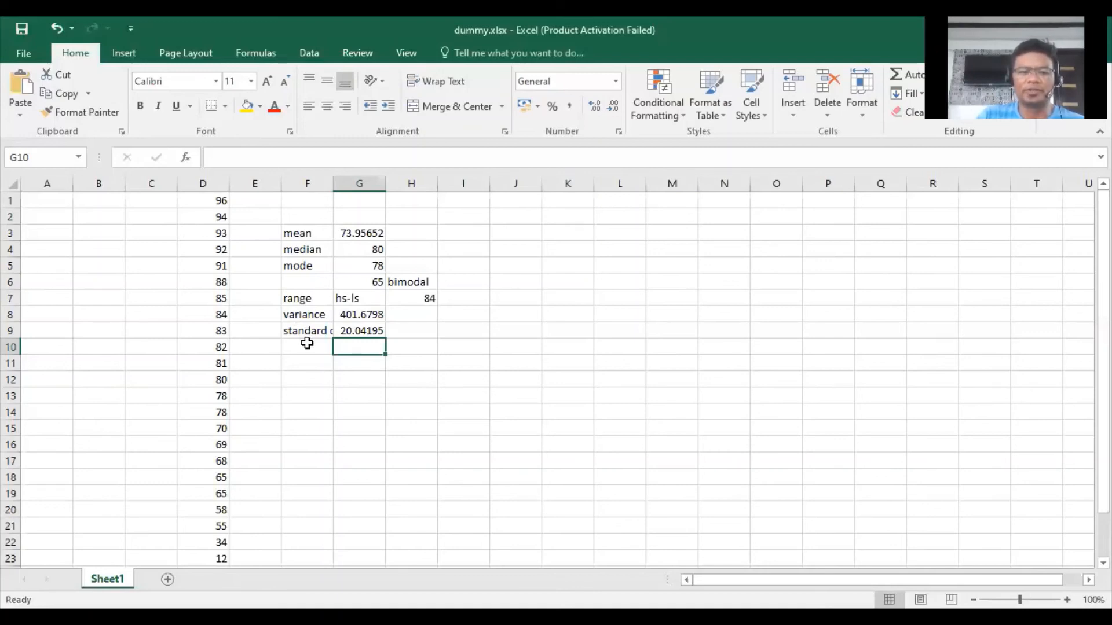
Label F10 'skew' and compute =SKEW over the column D scores, returning -1.67423.
click(307, 347)
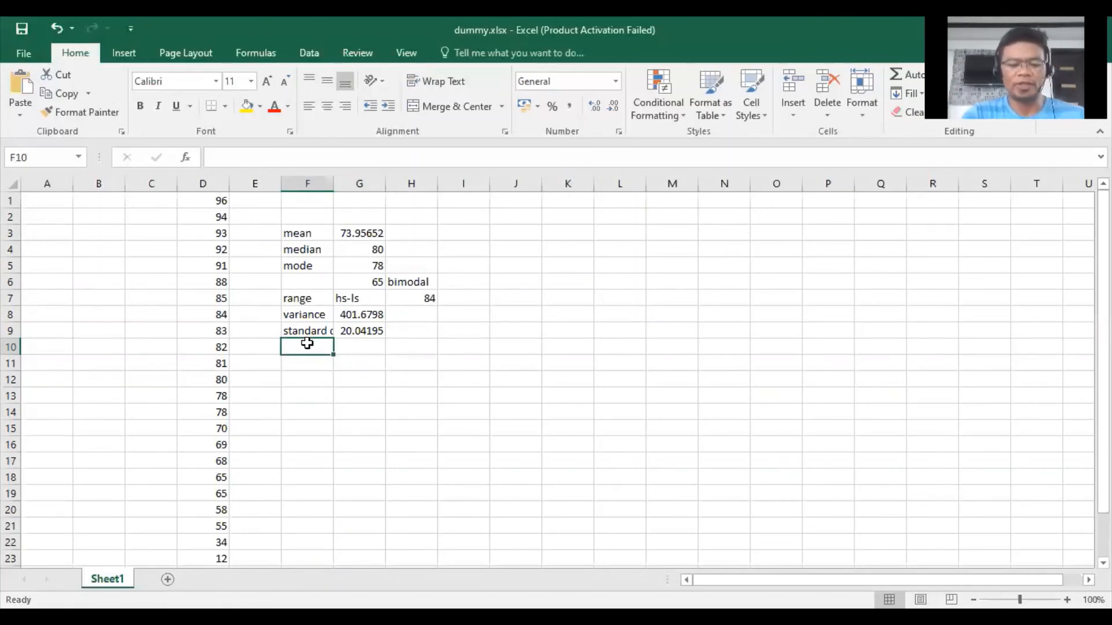
text(skew)
click(359, 346)
text(=)
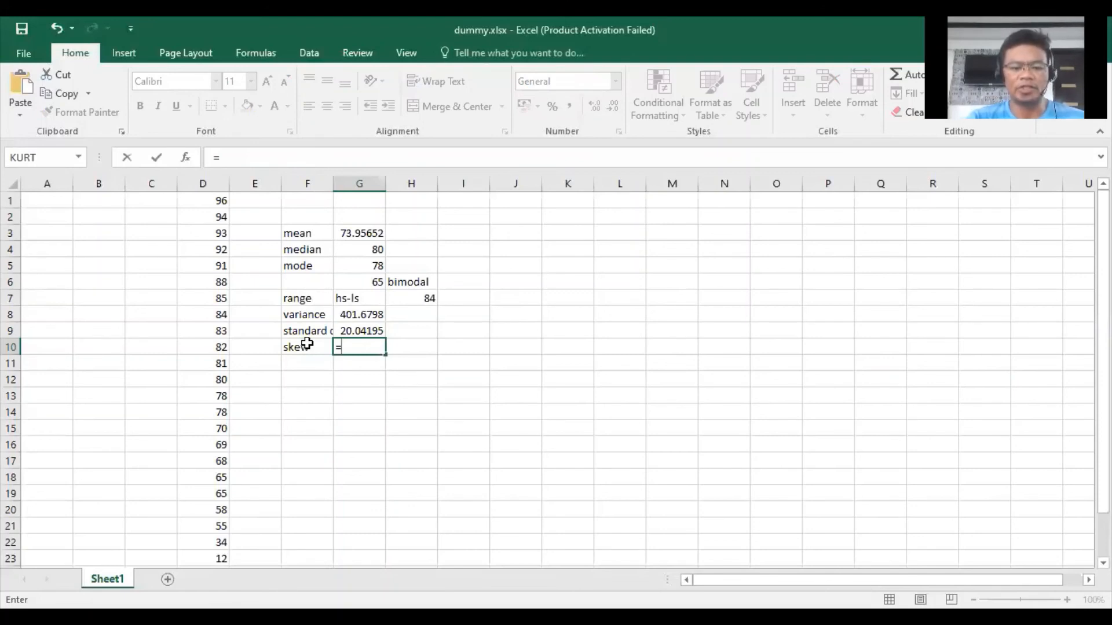
text(skew)
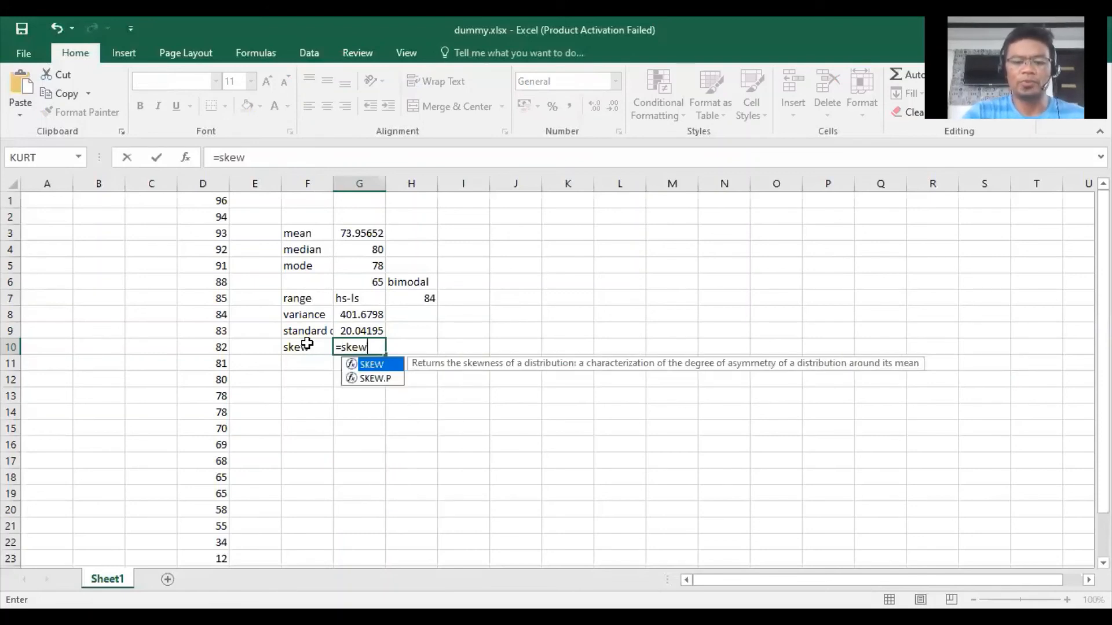
text(()
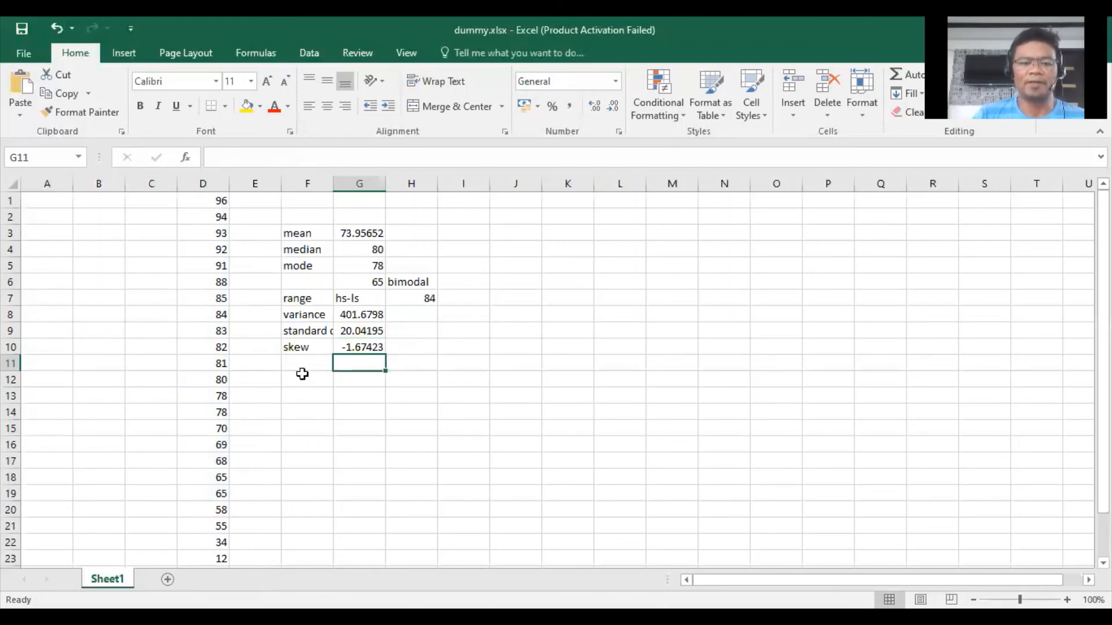
Label F11 'kurt' and compute =KURT(D1:D20) in G11, returning 3.315399.
click(307, 363)
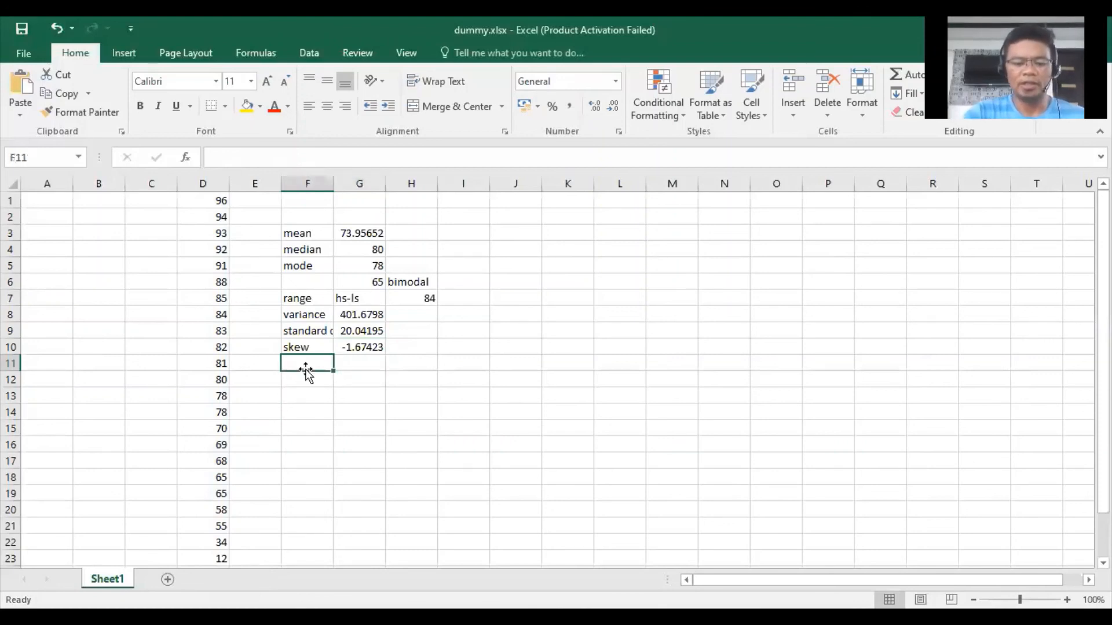
text(kurt)
click(359, 364)
text(=)
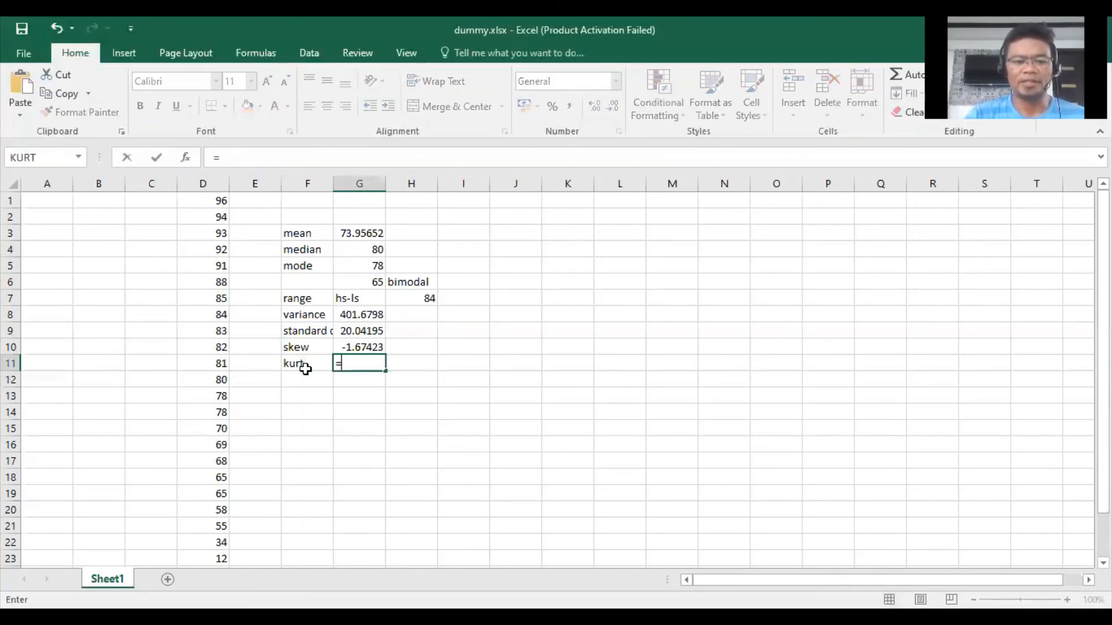
text(kurt(D1:D20)
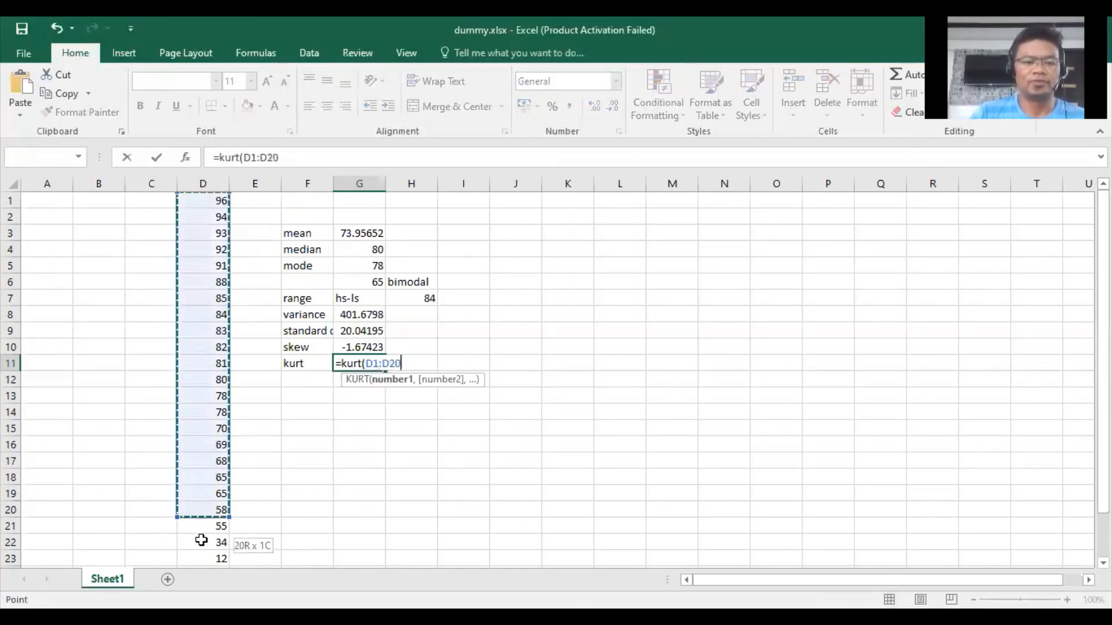
drag(202, 510, 206, 558)
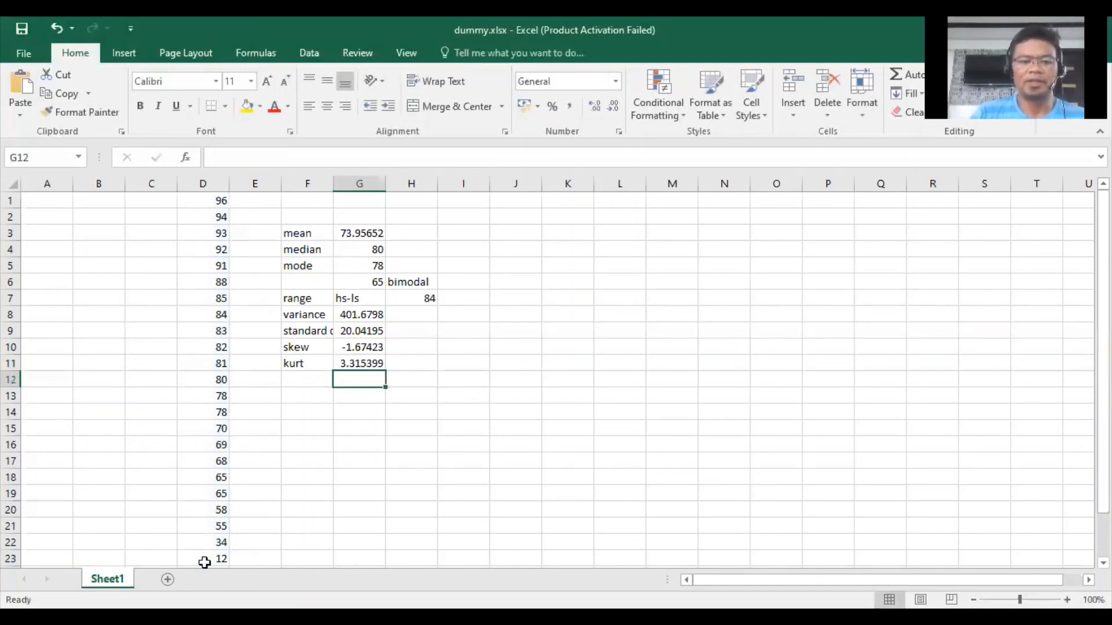
mouse_move(325, 522)
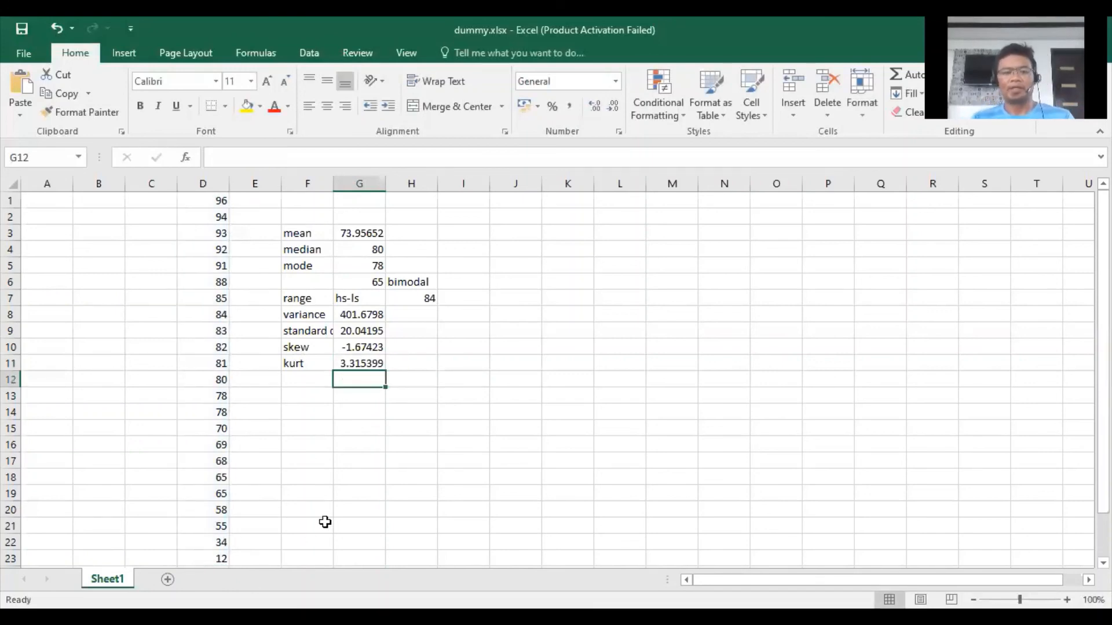